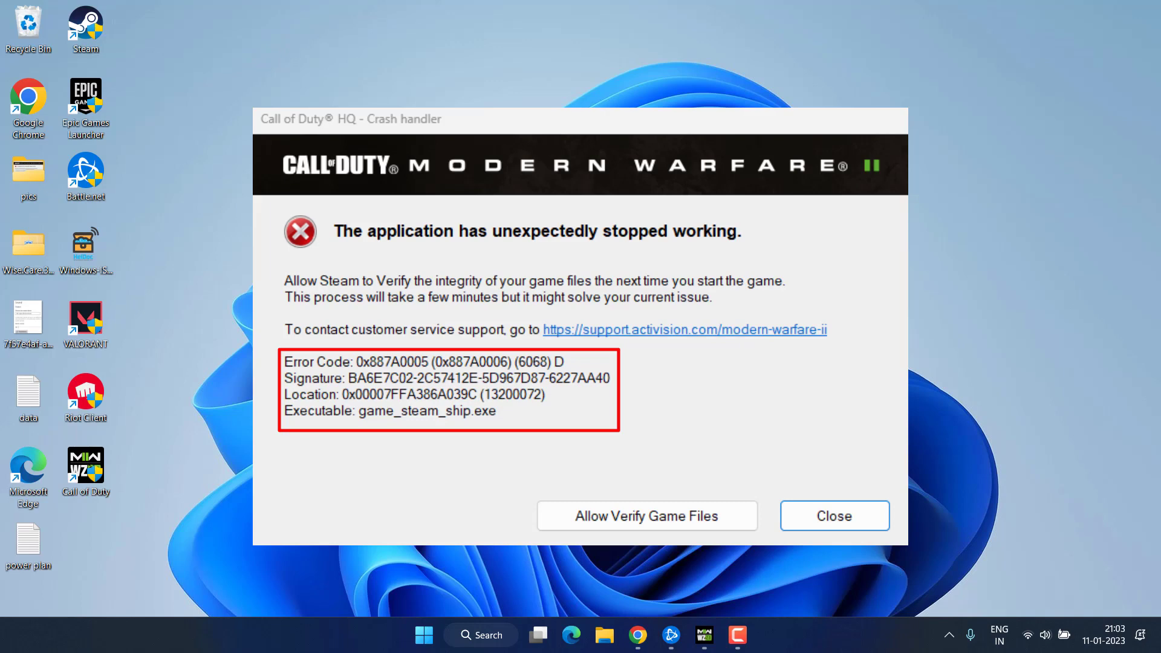
Close the Call of Duty crash dialog and relaunch Call of Duty HQ from the taskbar
{"action": "left_click", "coordinate": [833, 515]}
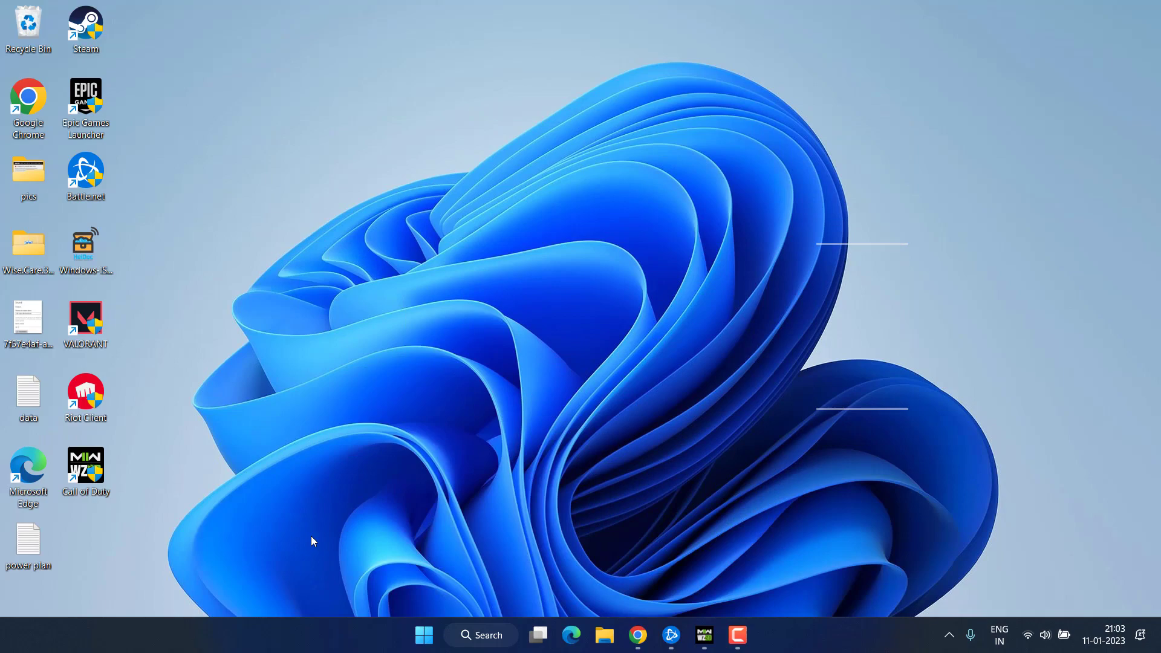
{"action": "right_click", "coordinate": [423, 635]}
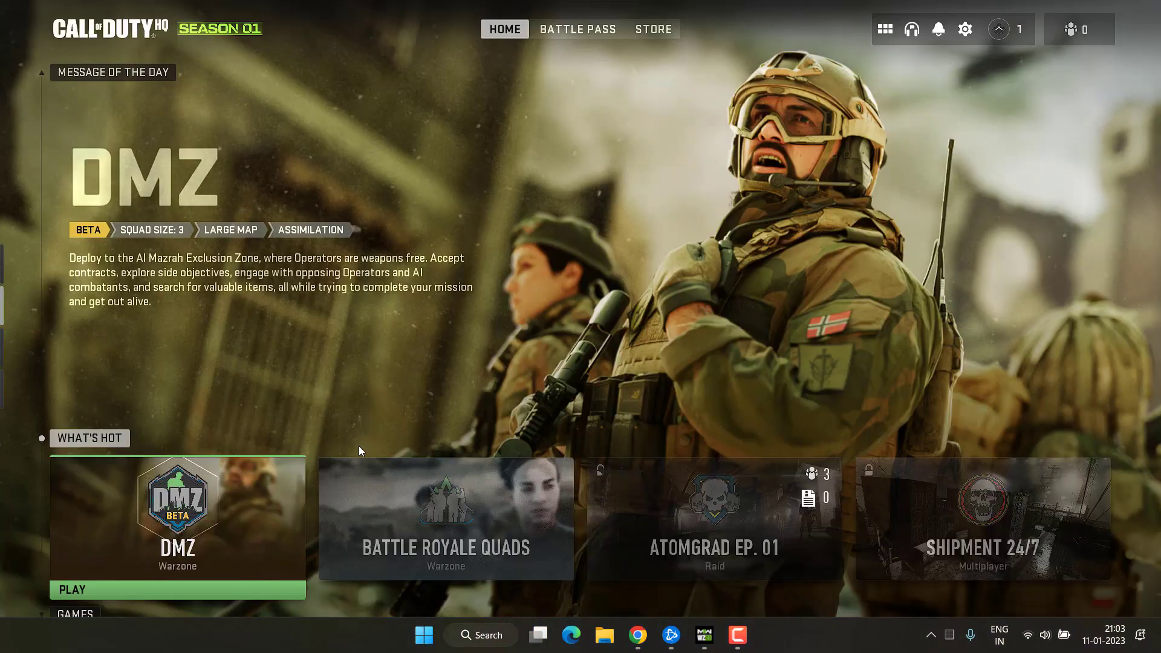
Open Task Manager with Ctrl+Shift+Esc and bring up a background process's End task menu
{"action": "key", "text": "Ctrl+Shift+Esc"}
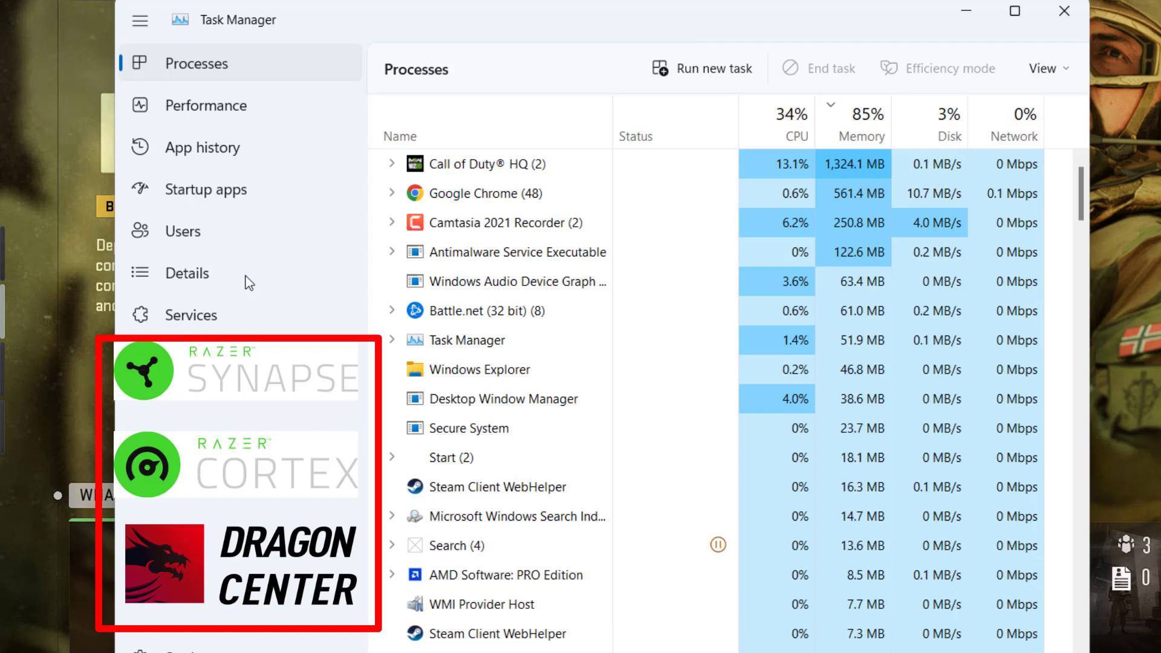
{"action": "right_click", "coordinate": [465, 339]}
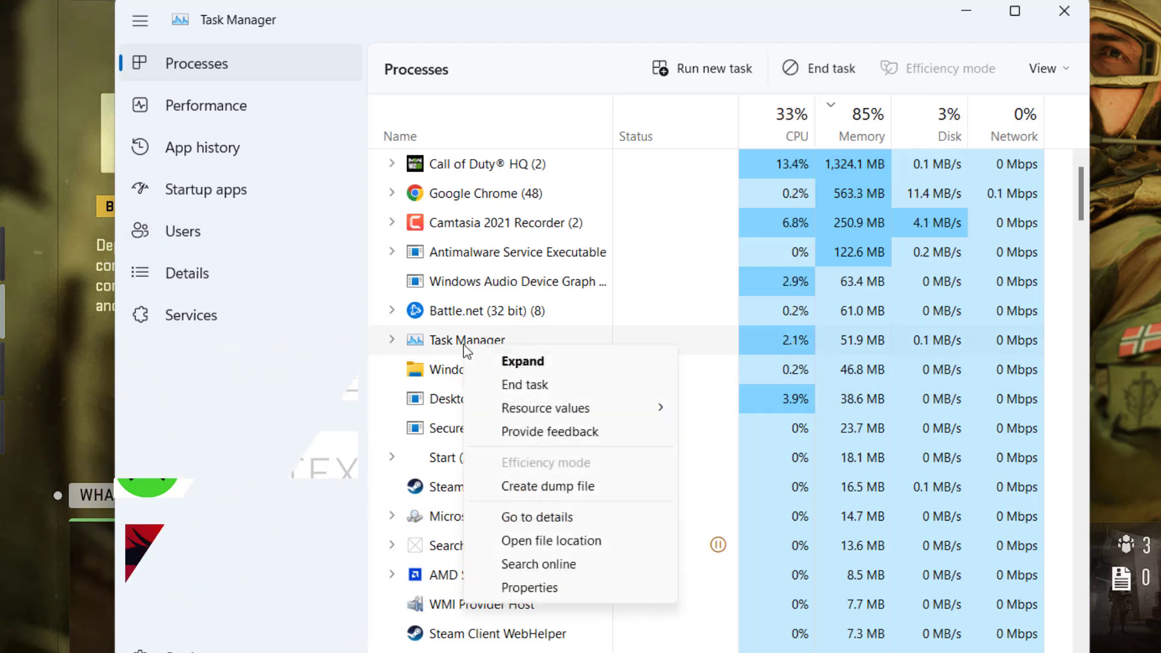
{"action": "mouse_move", "coordinate": [546, 393]}
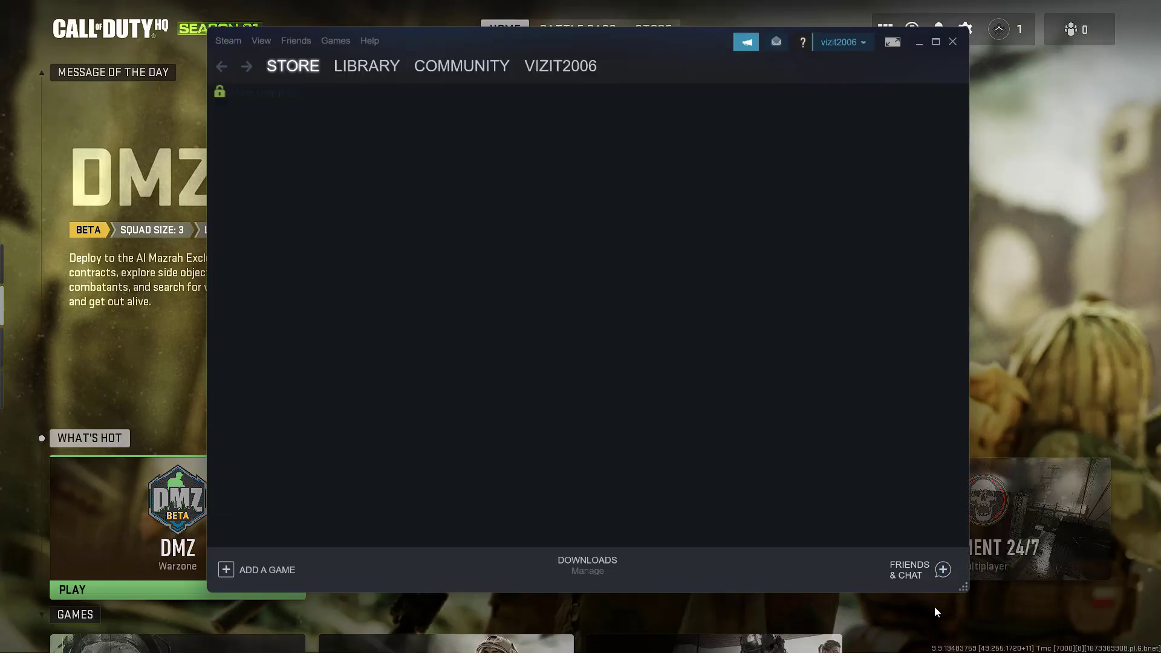
Untick 'Enable the Steam Overlay while in-game' in Steam's In-Game settings and close Steam
{"action": "left_click", "coordinate": [228, 41]}
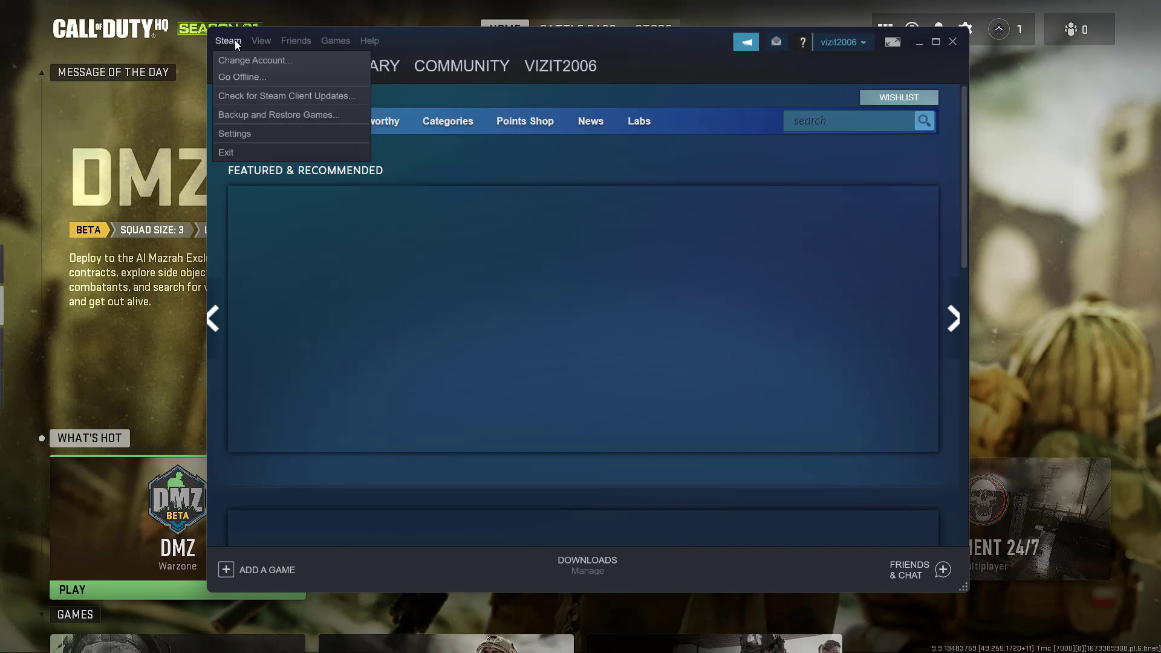
{"action": "left_click", "coordinate": [234, 134]}
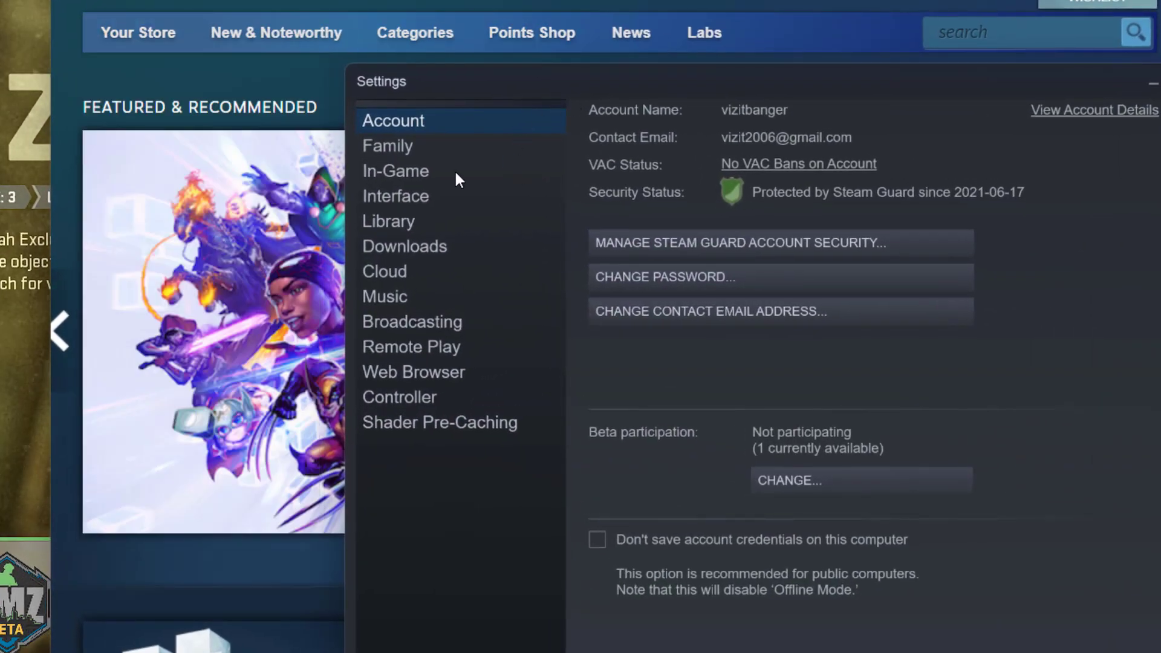
{"action": "left_click", "coordinate": [395, 171]}
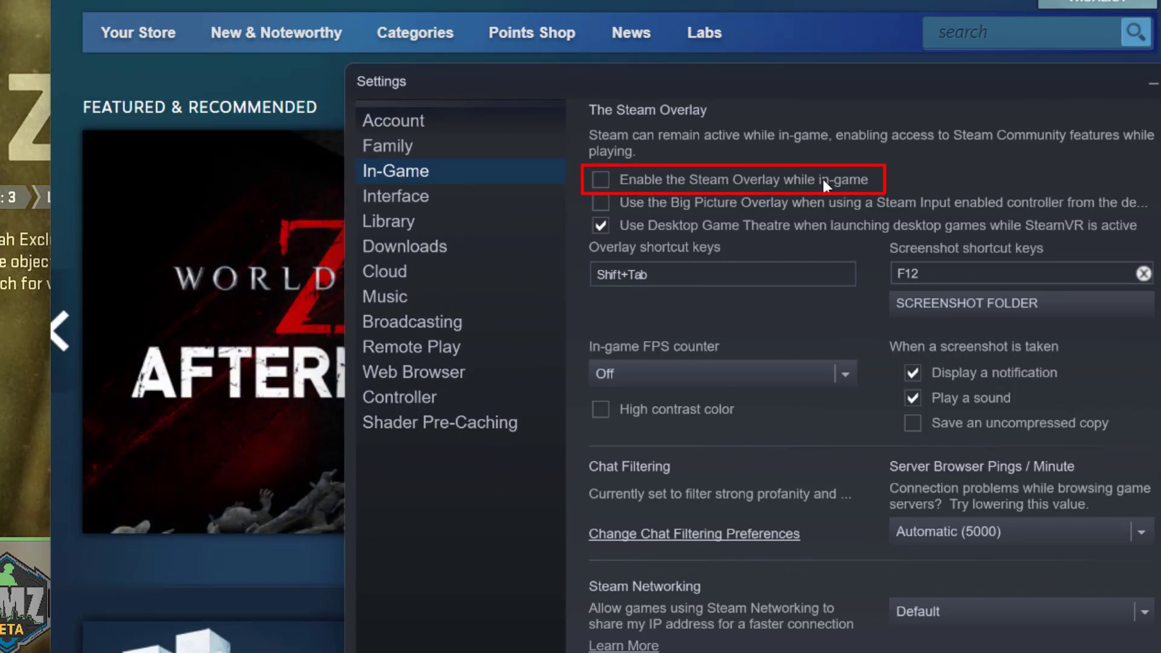
{"action": "left_click", "coordinate": [600, 179]}
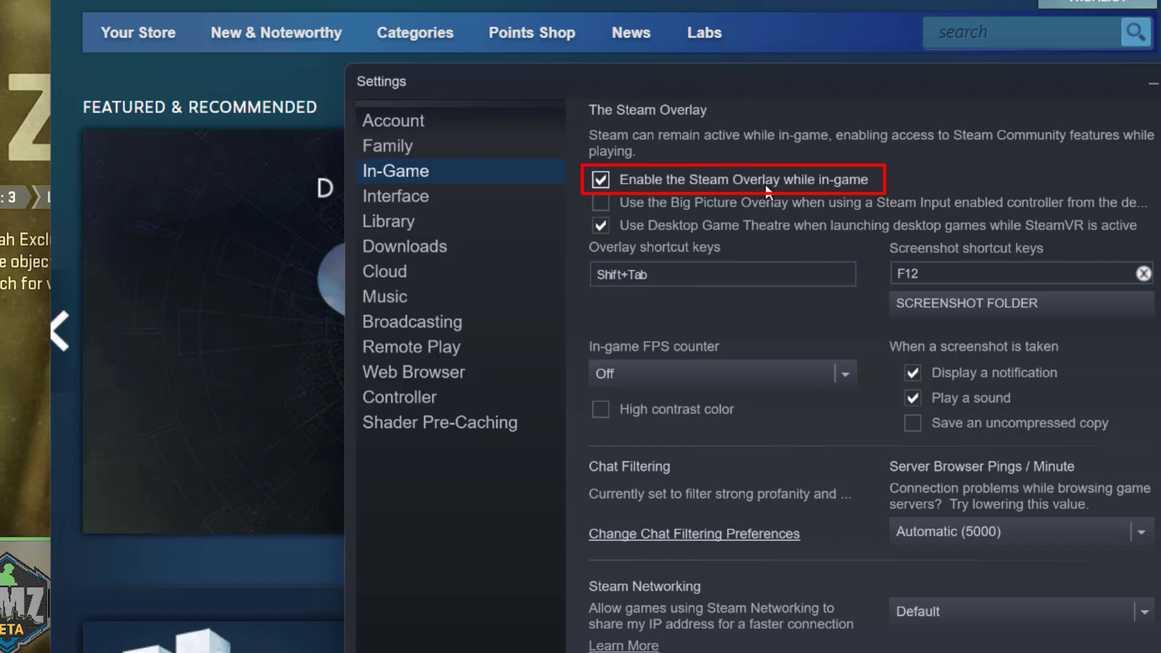
{"action": "left_click", "coordinate": [600, 179]}
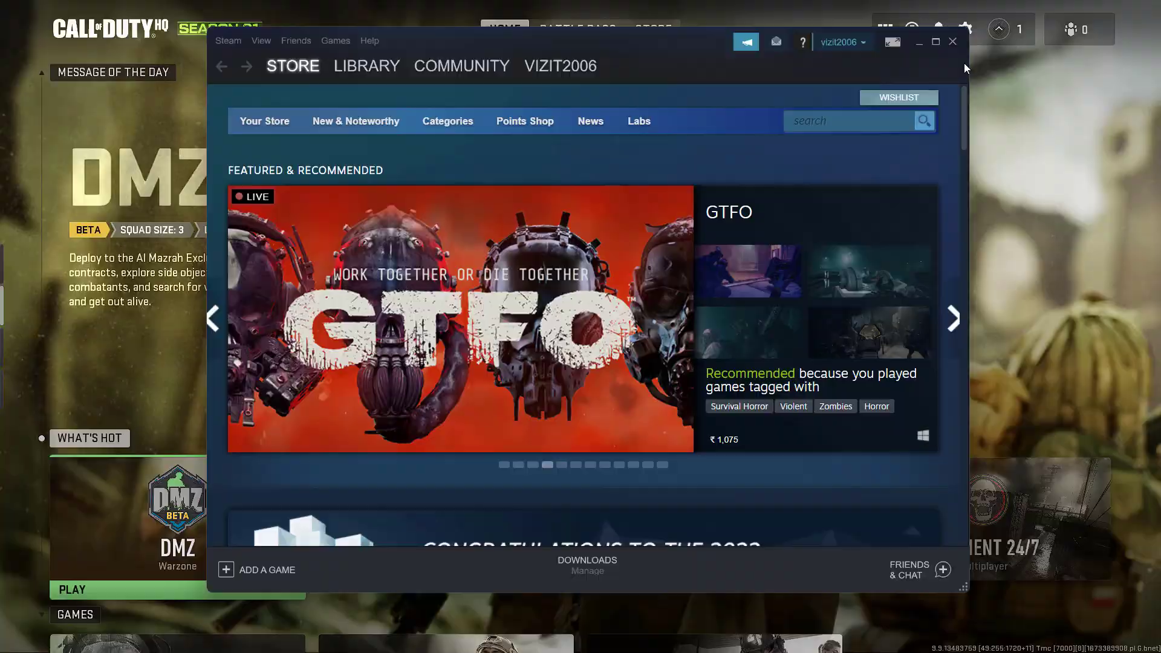
{"action": "left_click", "coordinate": [952, 42]}
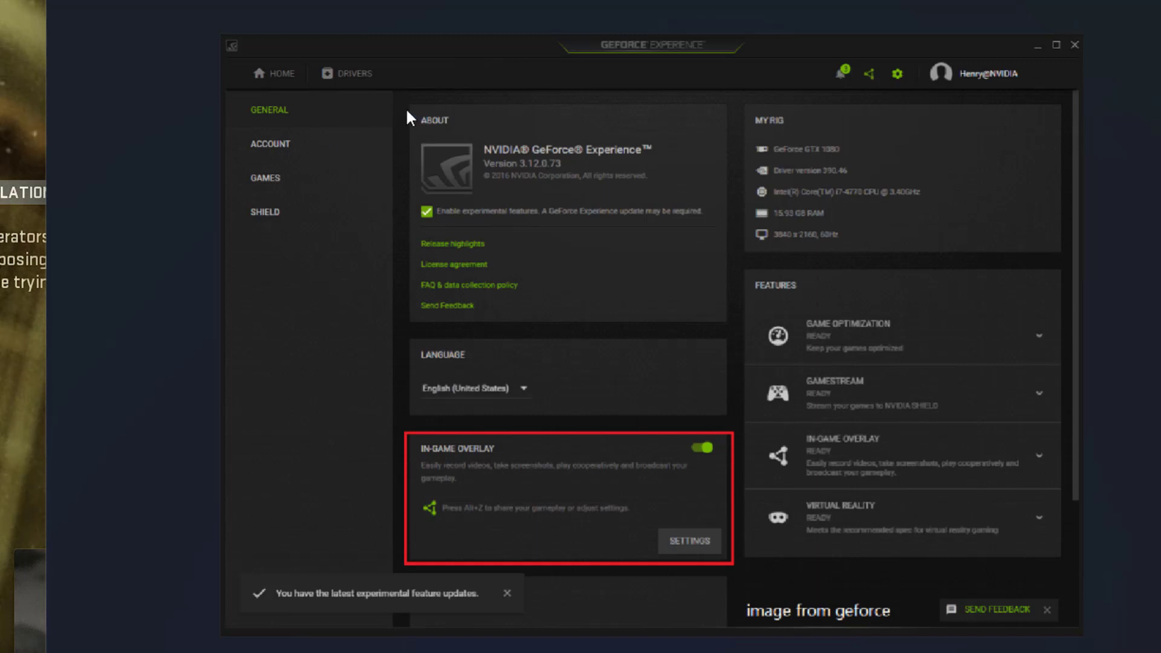
{"action": "mouse_move", "coordinate": [451, 470]}
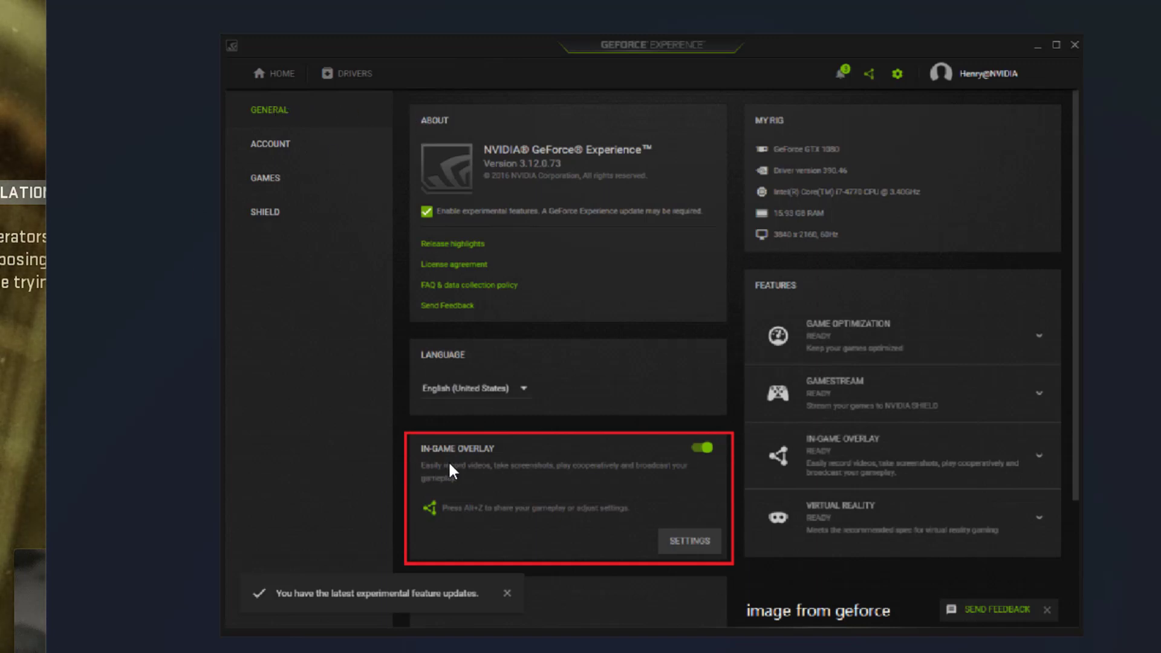
{"action": "mouse_move", "coordinate": [685, 470]}
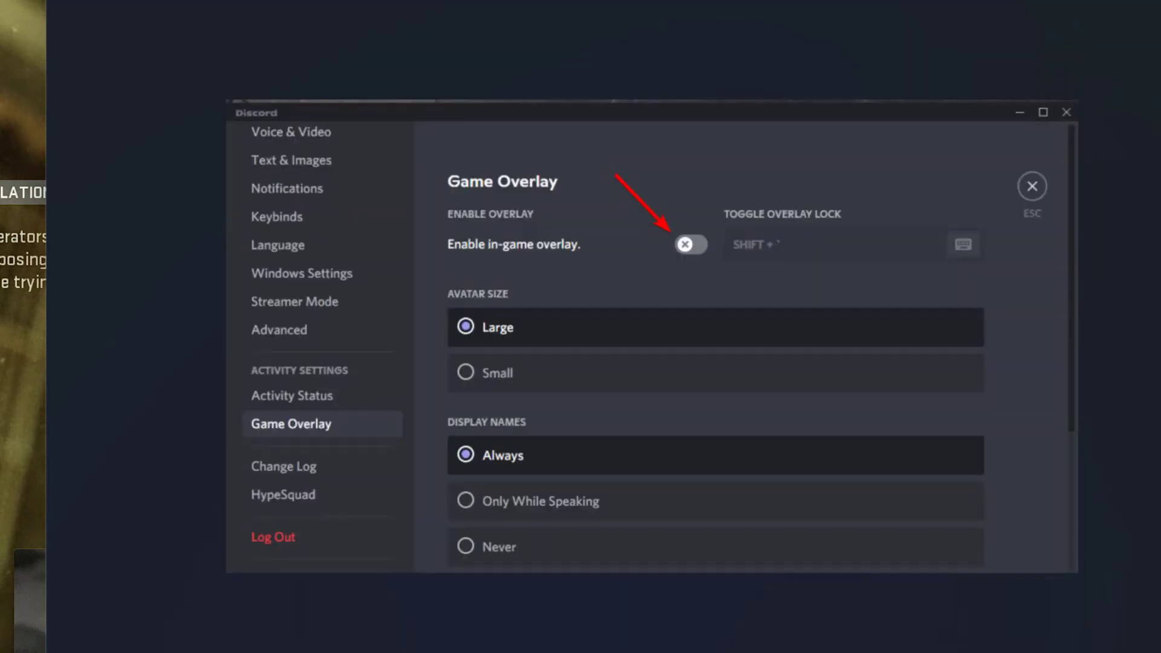
{"action": "mouse_move", "coordinate": [363, 555]}
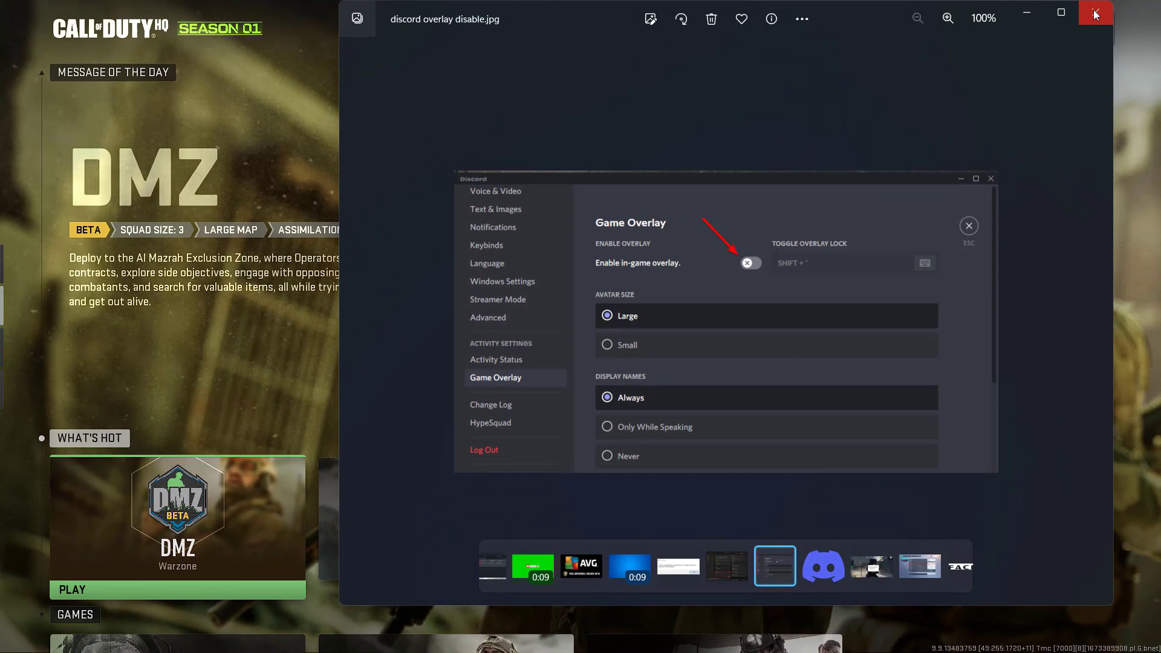
Close the image showing Discord's 'Enable in-game overlay' setting
{"action": "left_click", "coordinate": [1095, 13]}
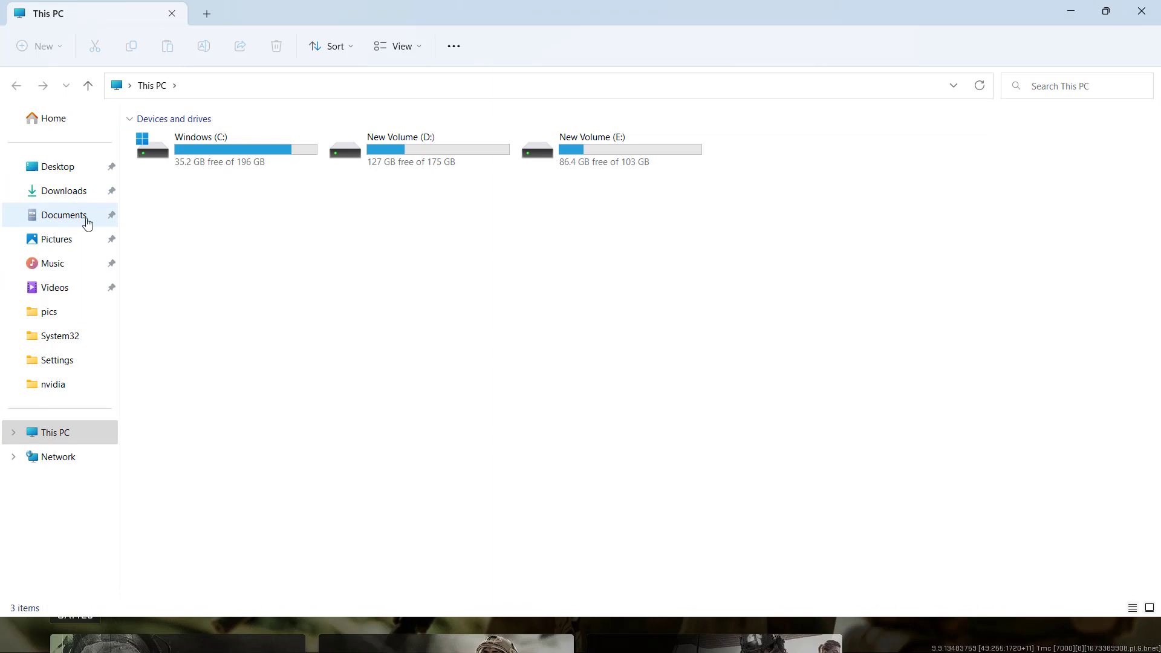
Go to Documents > Call of Duty > players and open options.3.cod22.cst in Notepad
{"action": "left_click", "coordinate": [63, 215]}
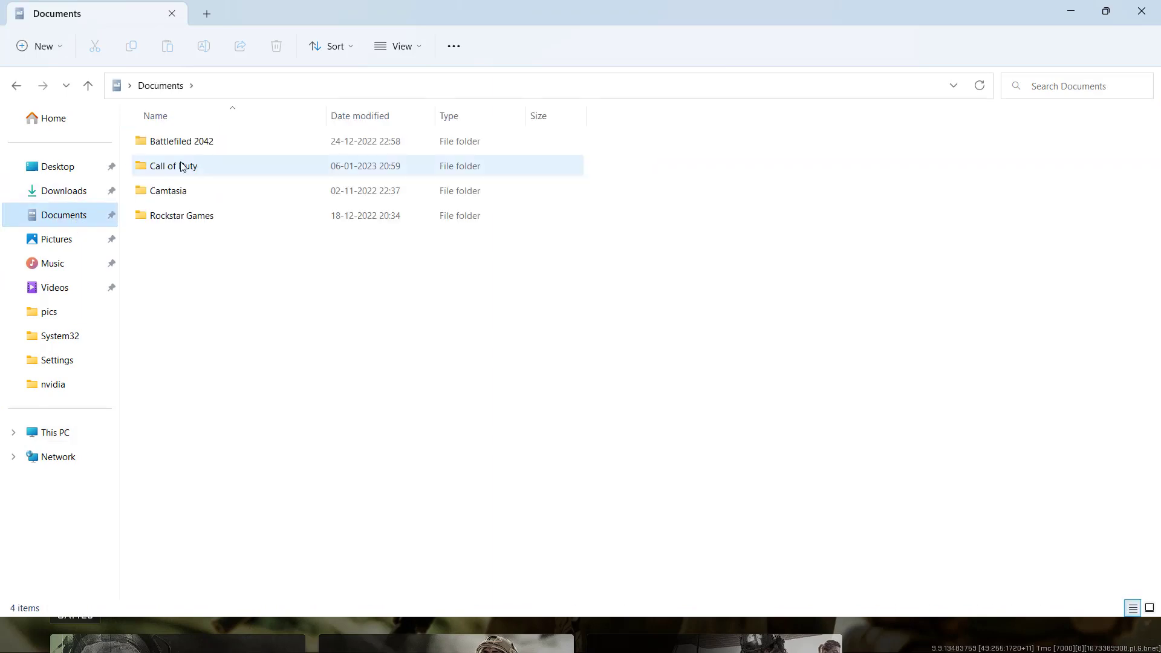
{"action": "double_click", "coordinate": [174, 165]}
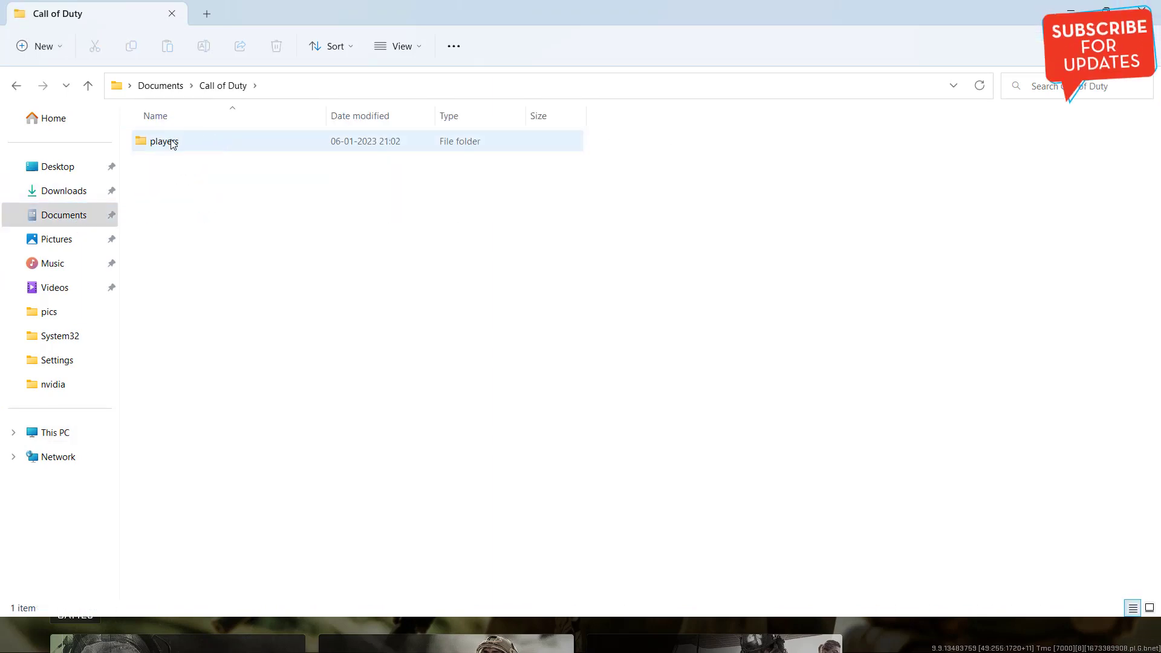
{"action": "double_click", "coordinate": [164, 141]}
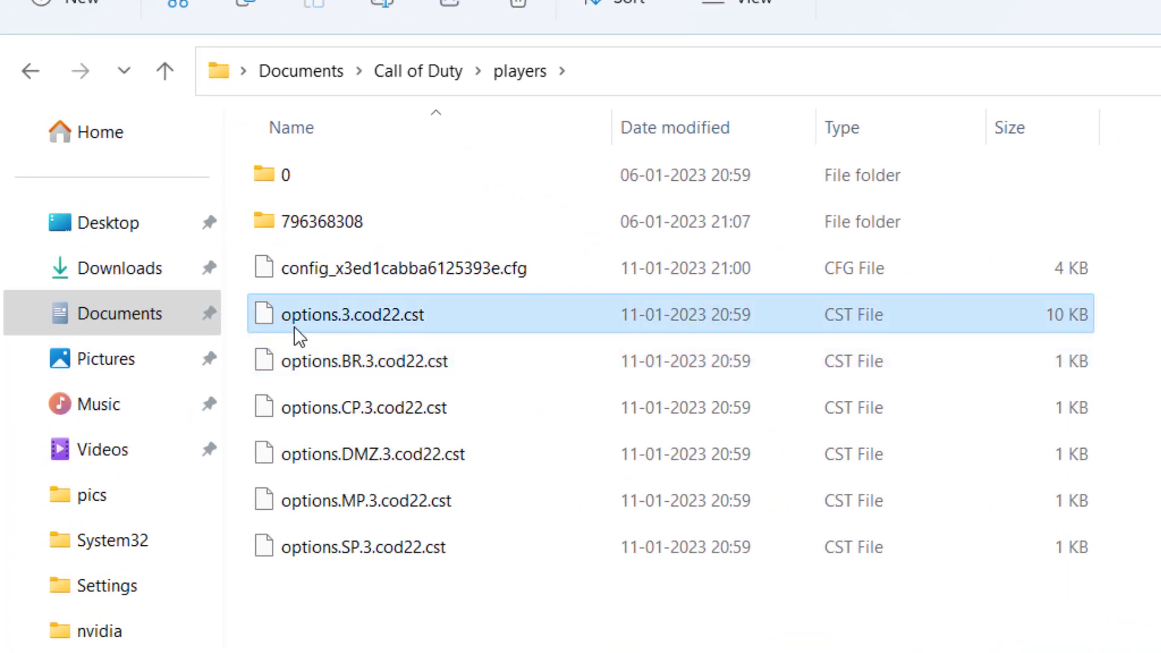
{"action": "mouse_move", "coordinate": [445, 330]}
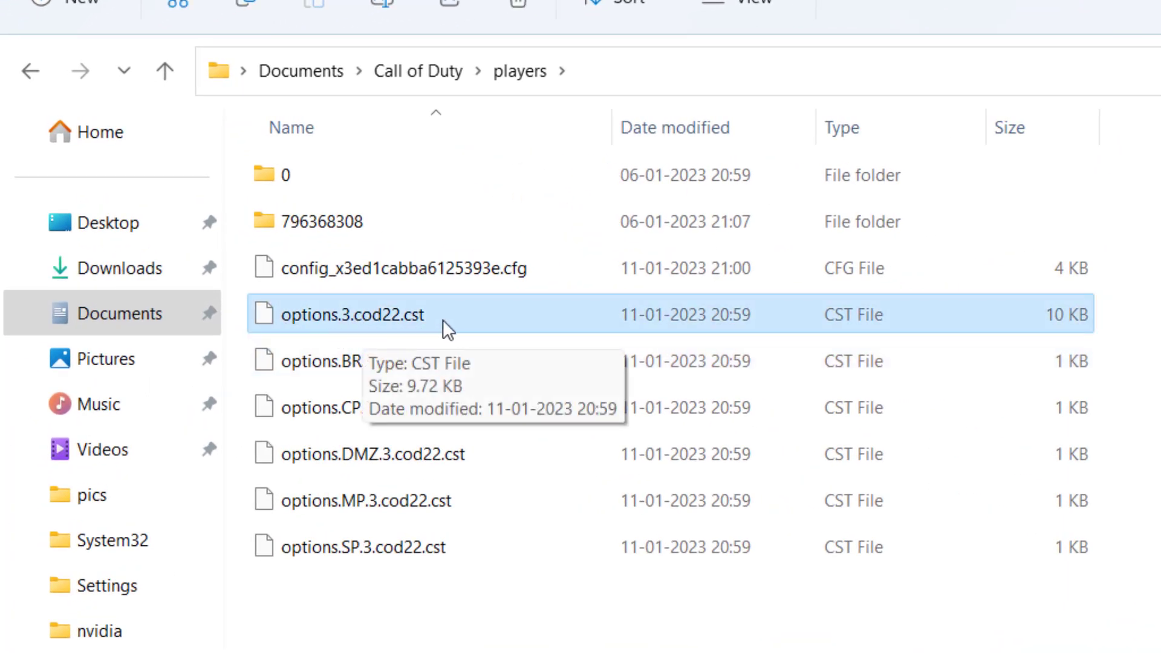
{"action": "right_click", "coordinate": [353, 315]}
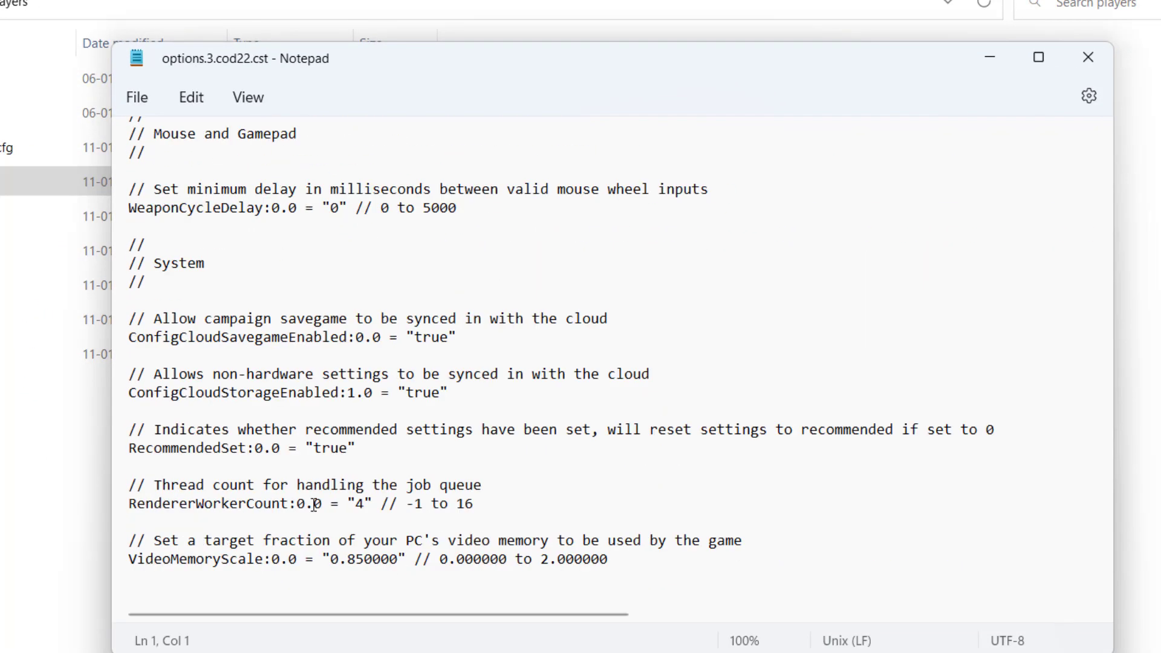
{"action": "mouse_move", "coordinate": [250, 506]}
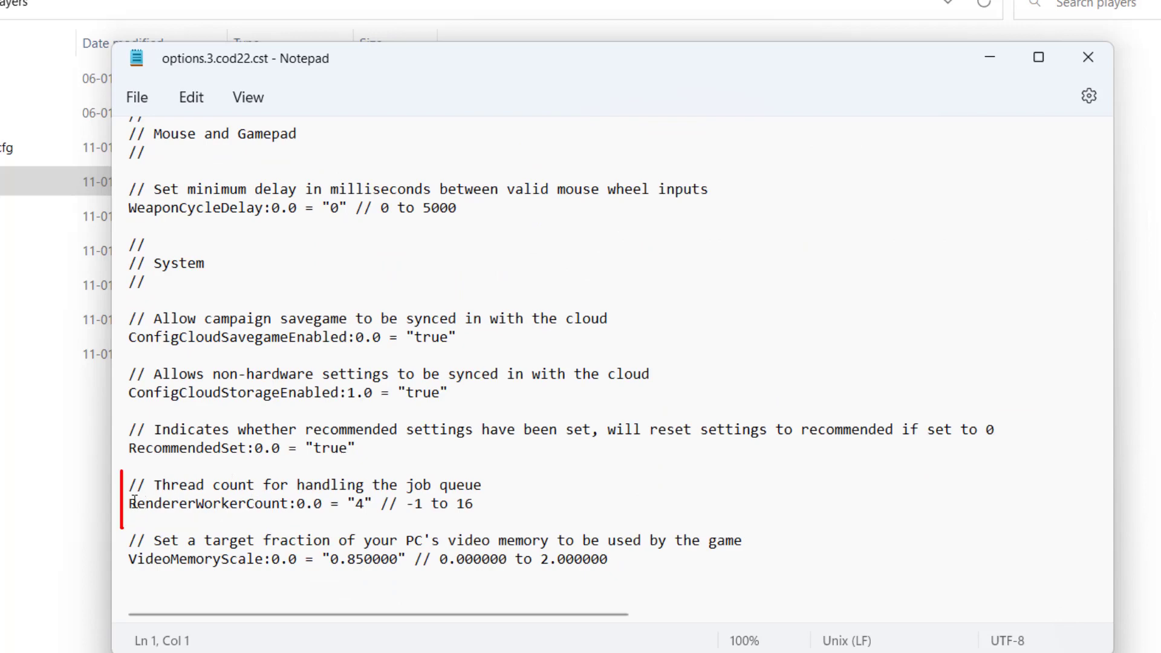
Replace RendererWorkerCount's value 4 with the new thread count, then close Notepad
{"action": "triple_click", "coordinate": [296, 503]}
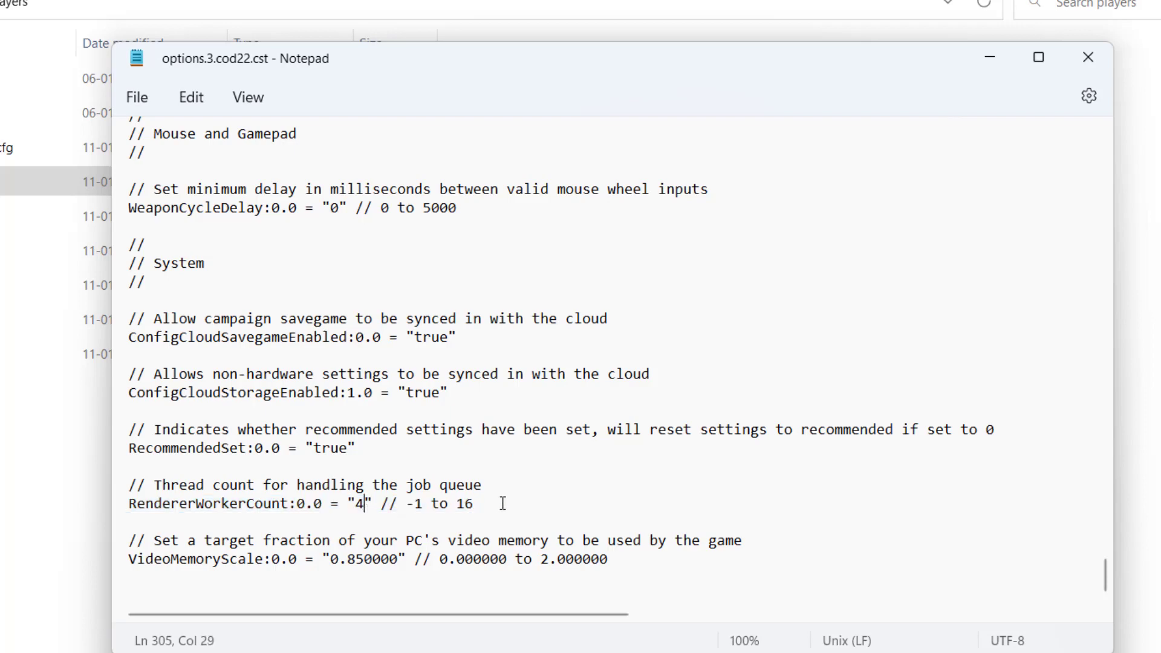
{"action": "key", "text": "Backspace"}
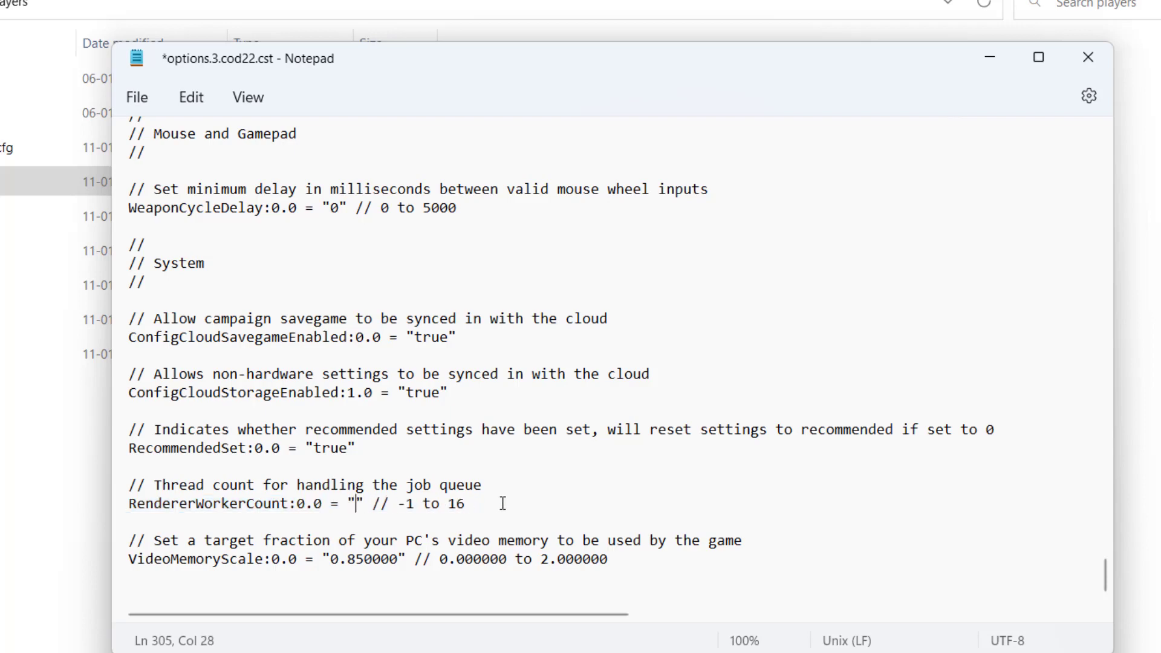
{"action": "type", "text": "5"}
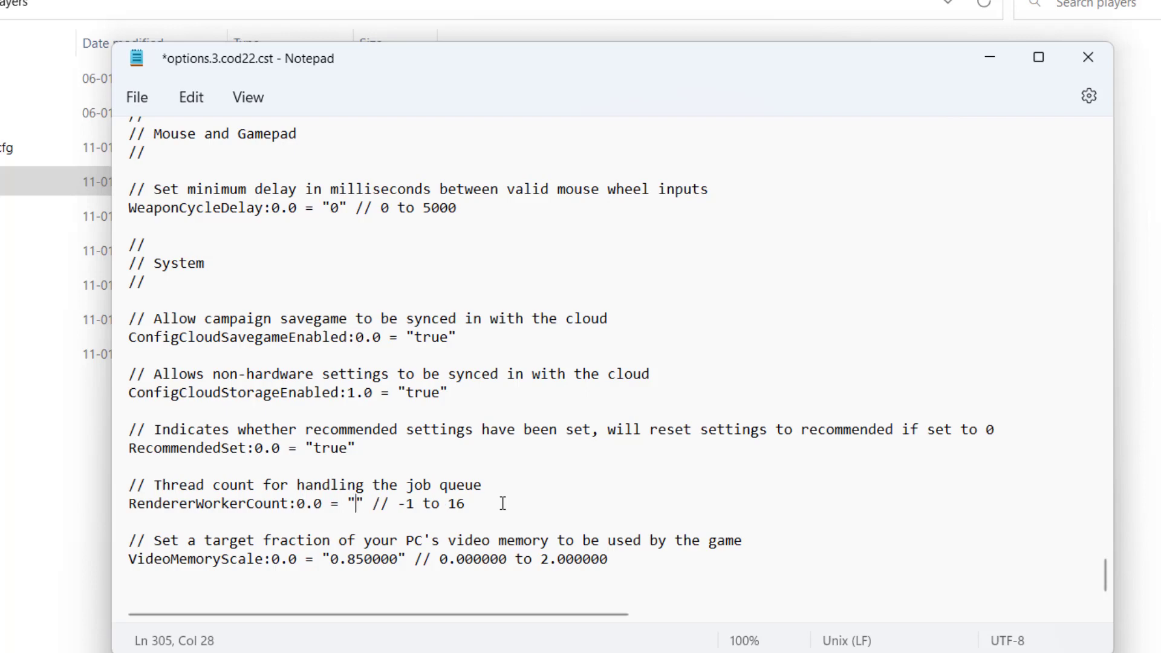
{"action": "left_click", "coordinate": [138, 97]}
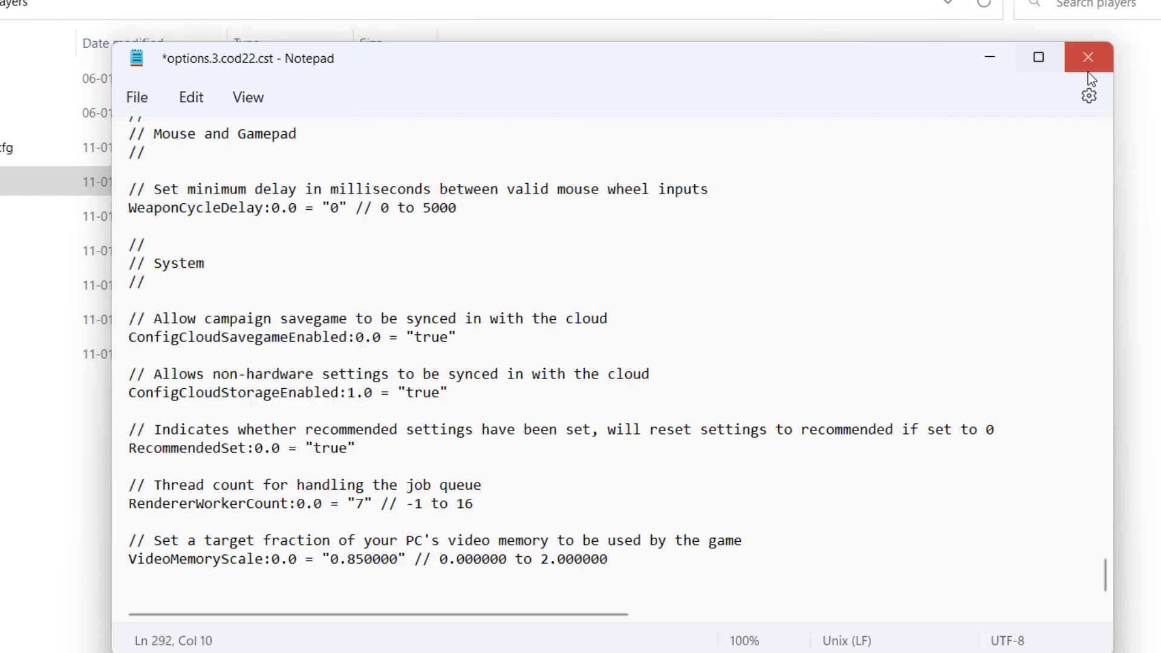
{"action": "left_click", "coordinate": [1087, 57]}
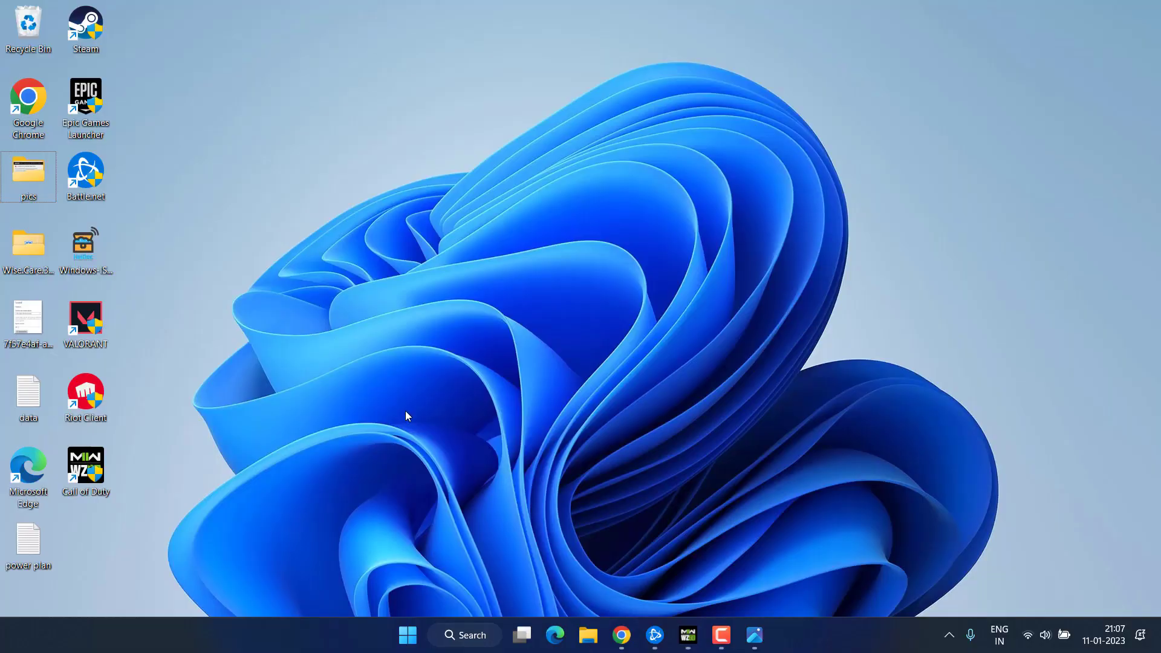
Reopen File Explorer, go to Documents > Call of Duty, and delete the players folder
{"action": "left_click", "coordinate": [587, 635]}
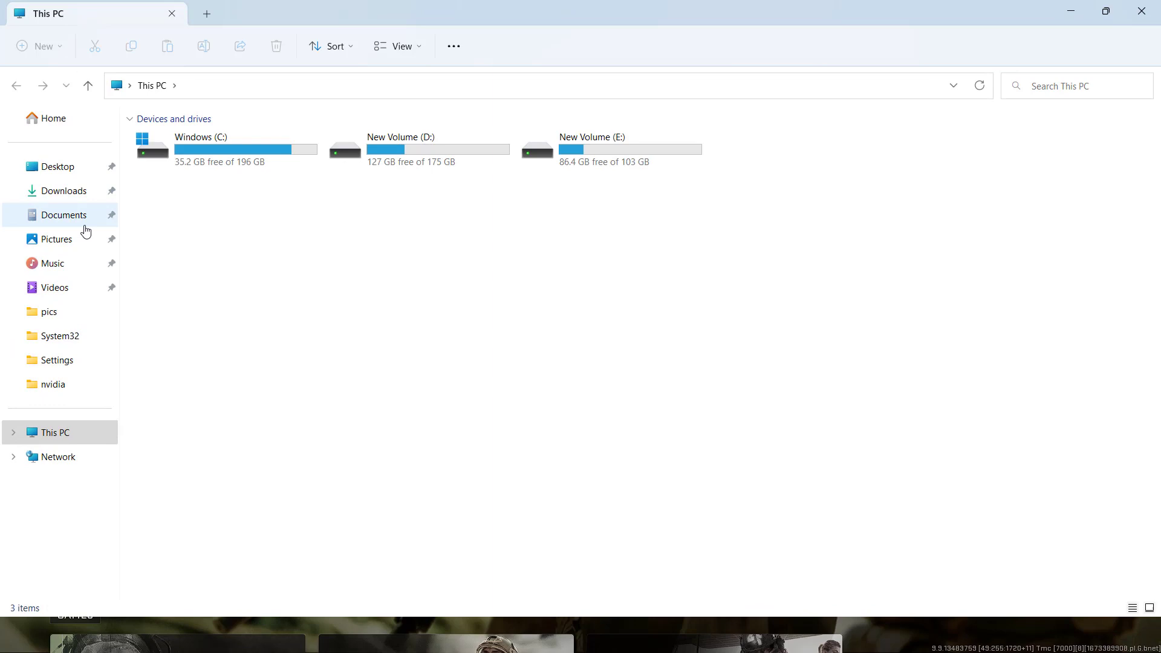
{"action": "left_click", "coordinate": [65, 214]}
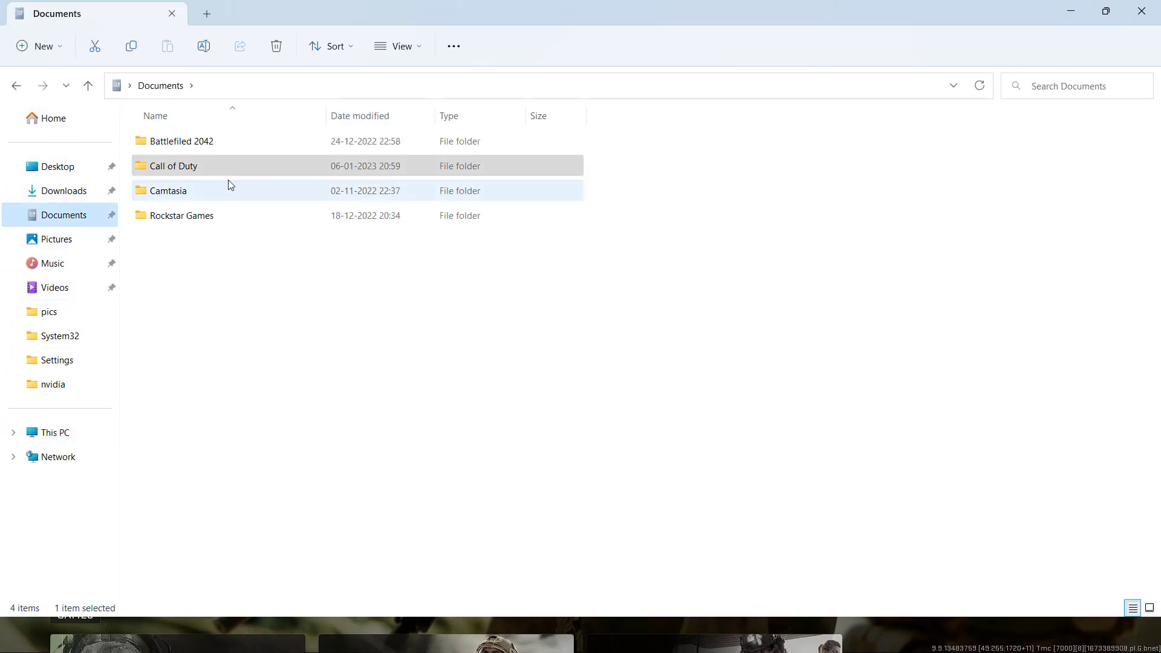
{"action": "mouse_move", "coordinate": [182, 169]}
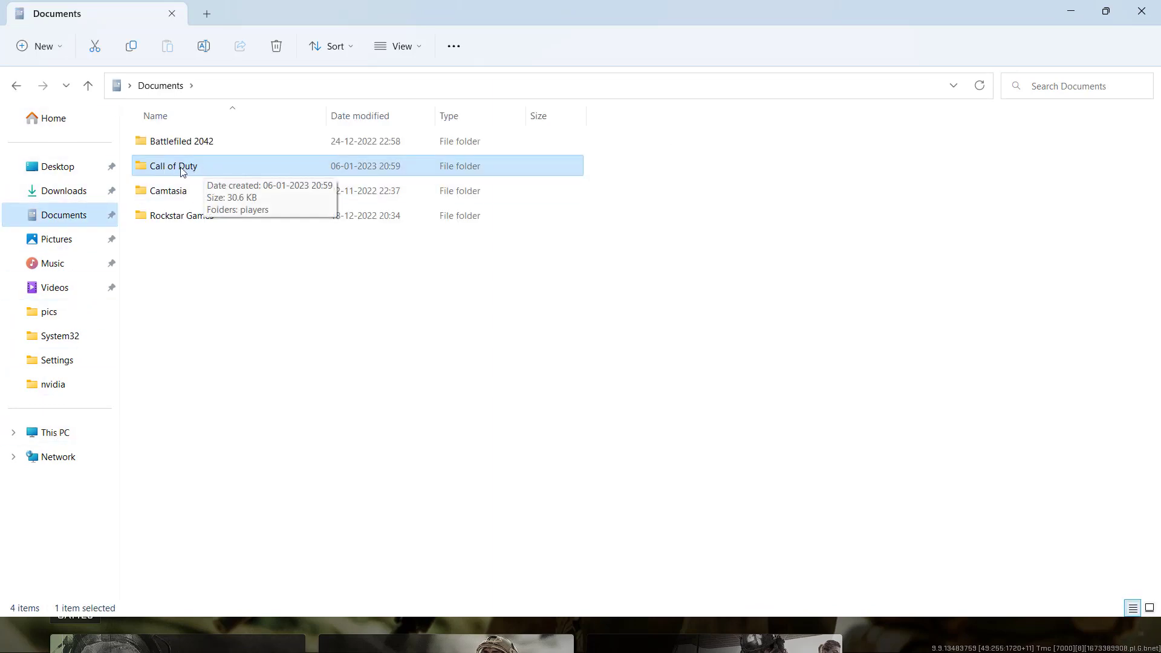
{"action": "double_click", "coordinate": [174, 165]}
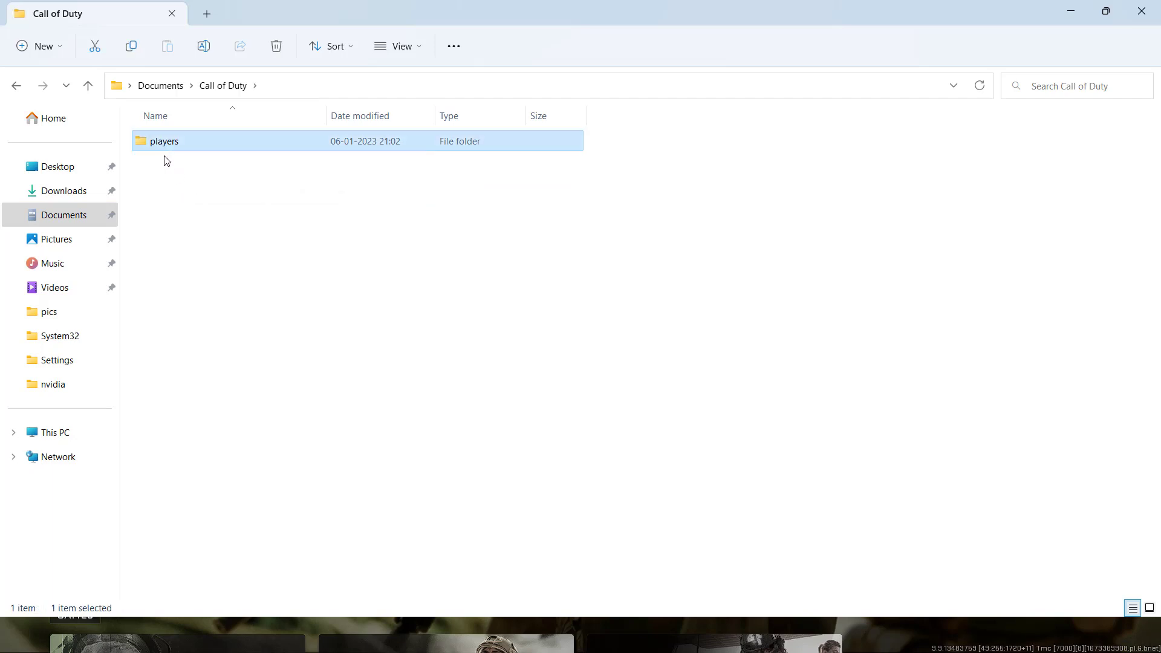
{"action": "mouse_move", "coordinate": [169, 145]}
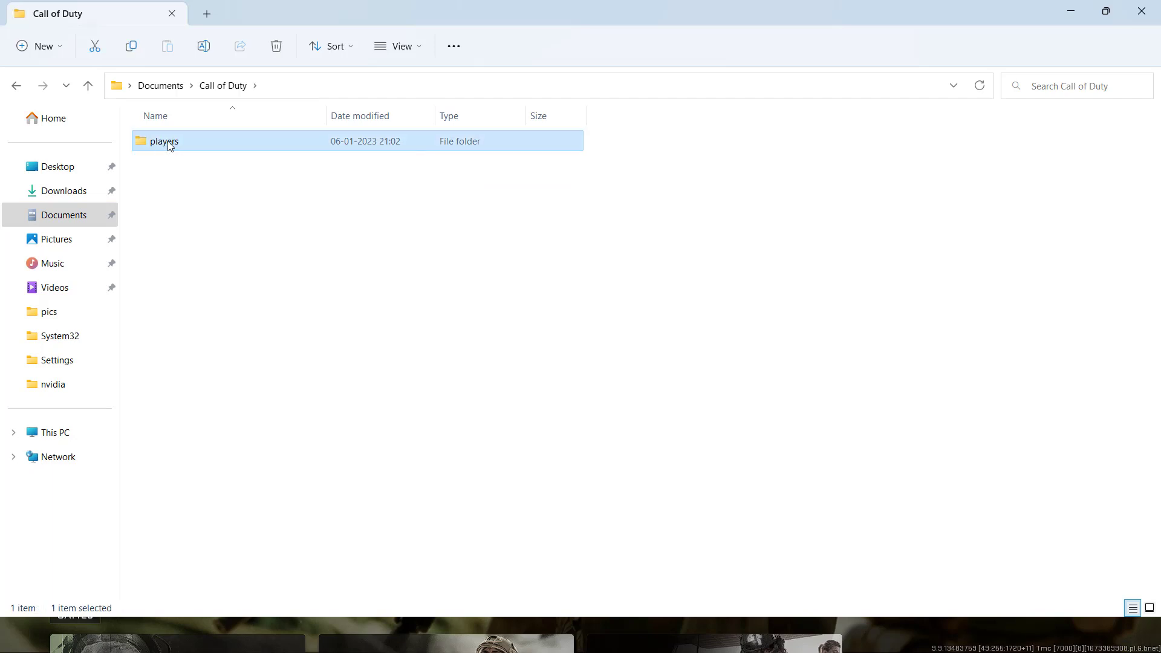
{"action": "right_click", "coordinate": [163, 140]}
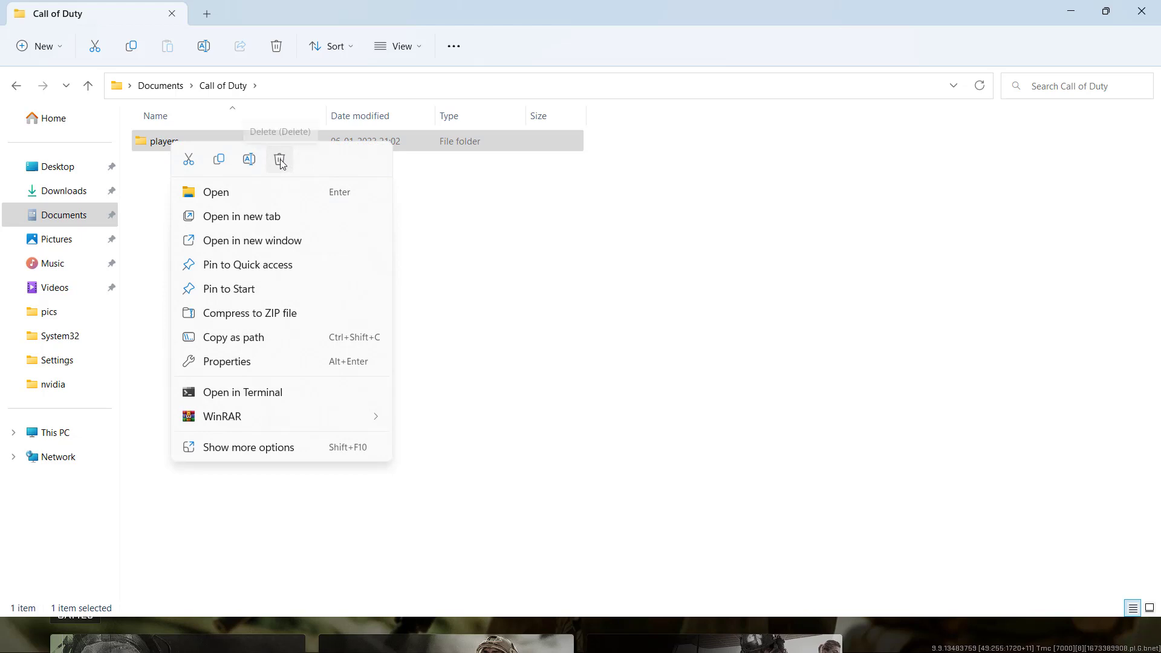
{"action": "mouse_move", "coordinate": [280, 171]}
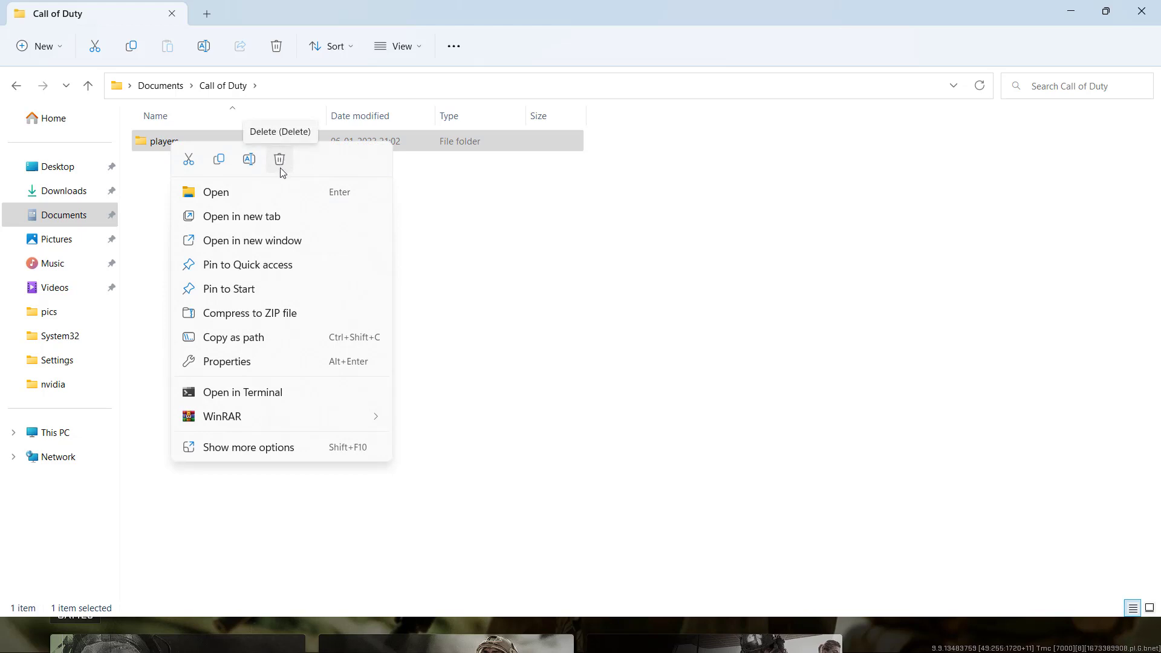
{"action": "left_click", "coordinate": [518, 323]}
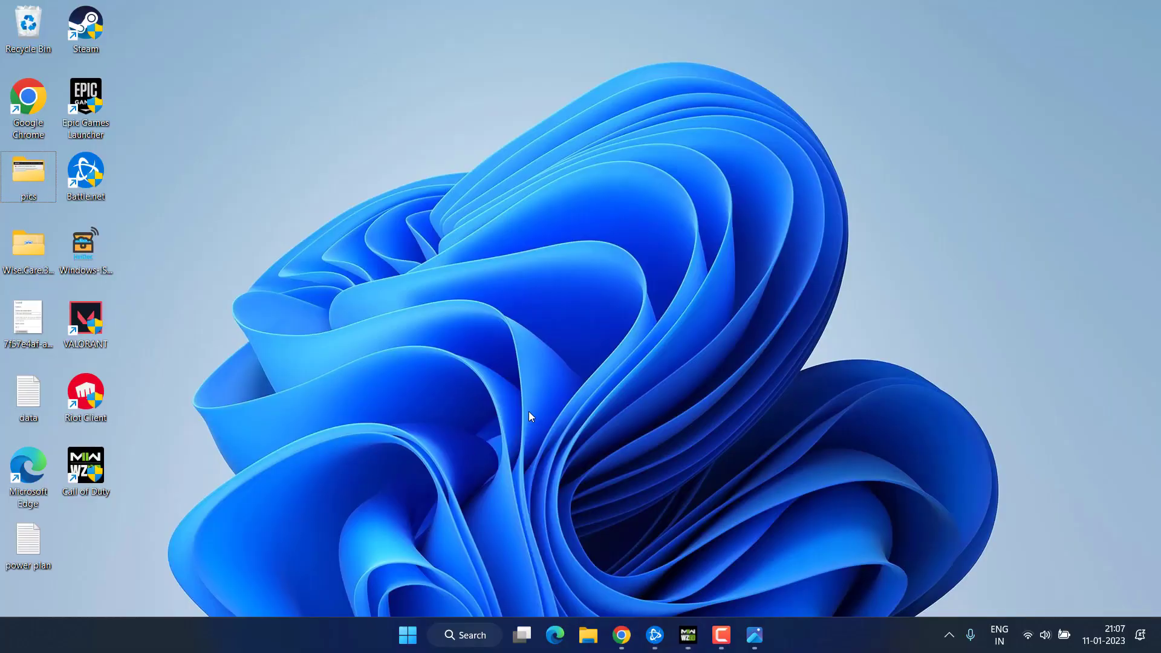
{"action": "mouse_move", "coordinate": [647, 436]}
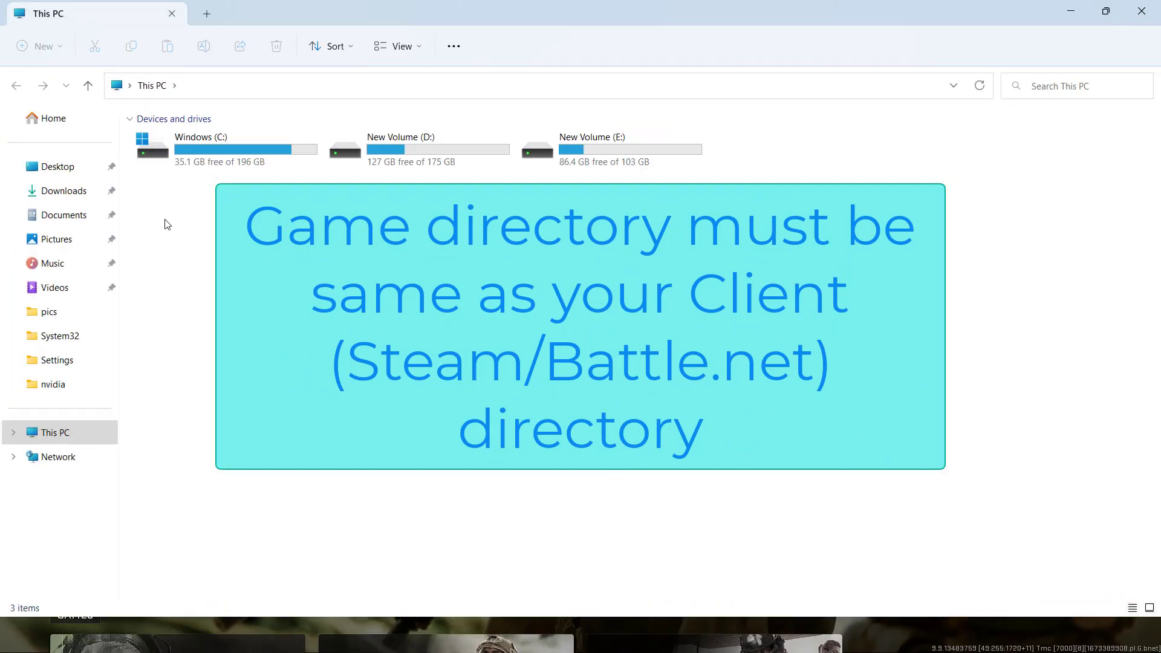
{"action": "left_click", "coordinate": [222, 148]}
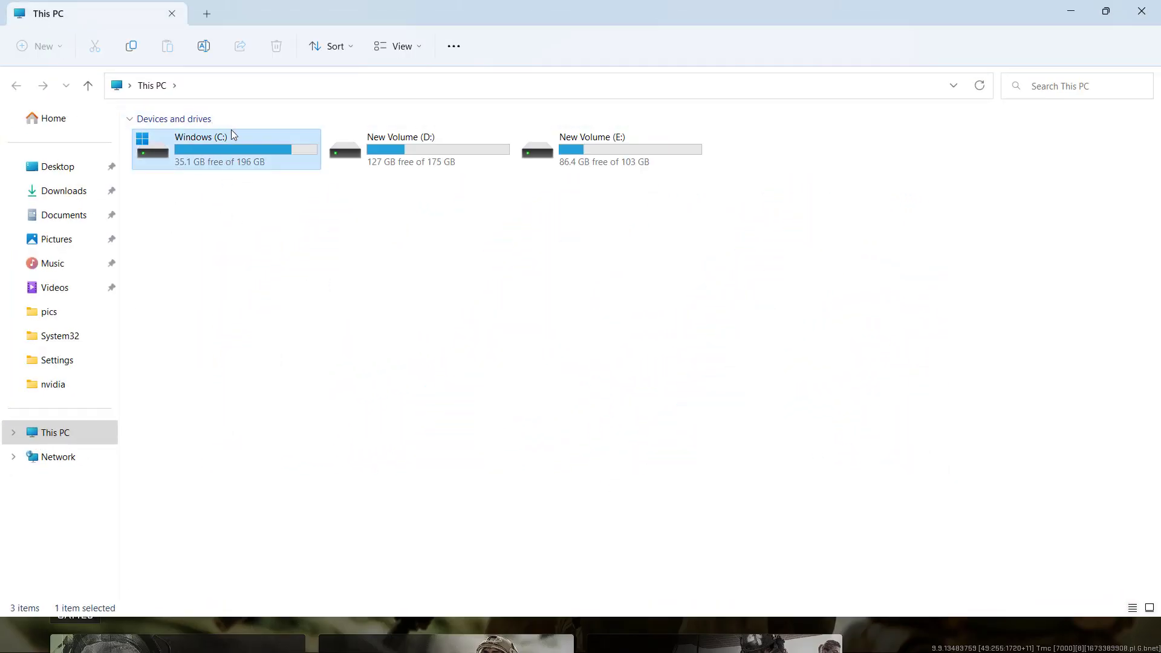
{"action": "mouse_move", "coordinate": [226, 155]}
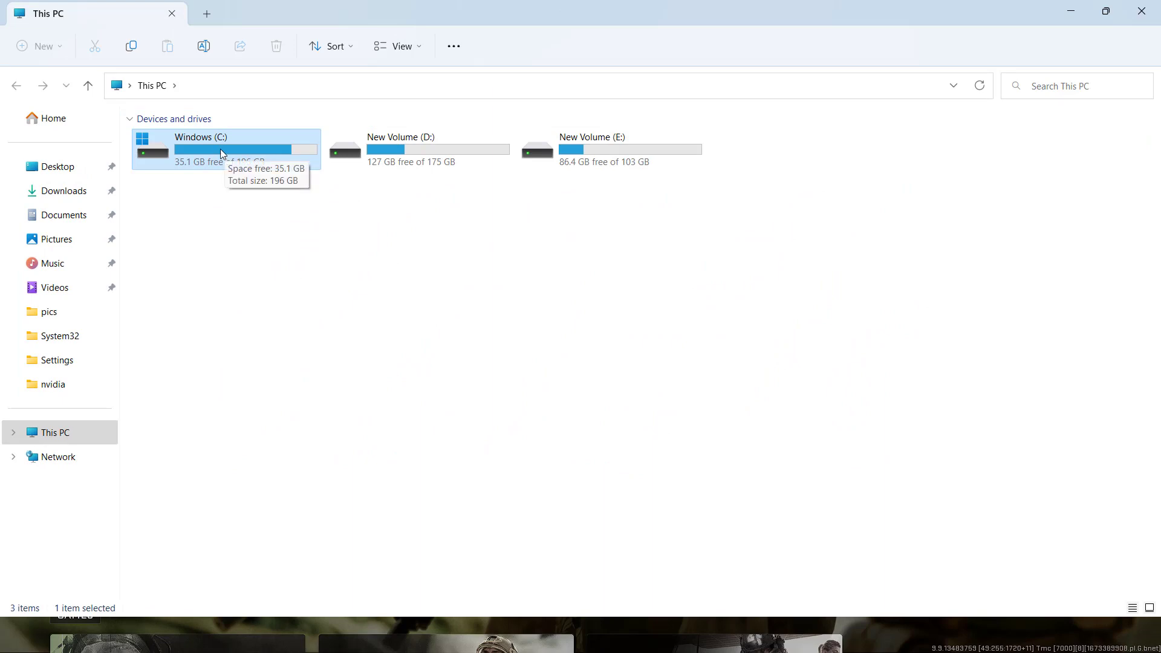
{"action": "mouse_move", "coordinate": [217, 168]}
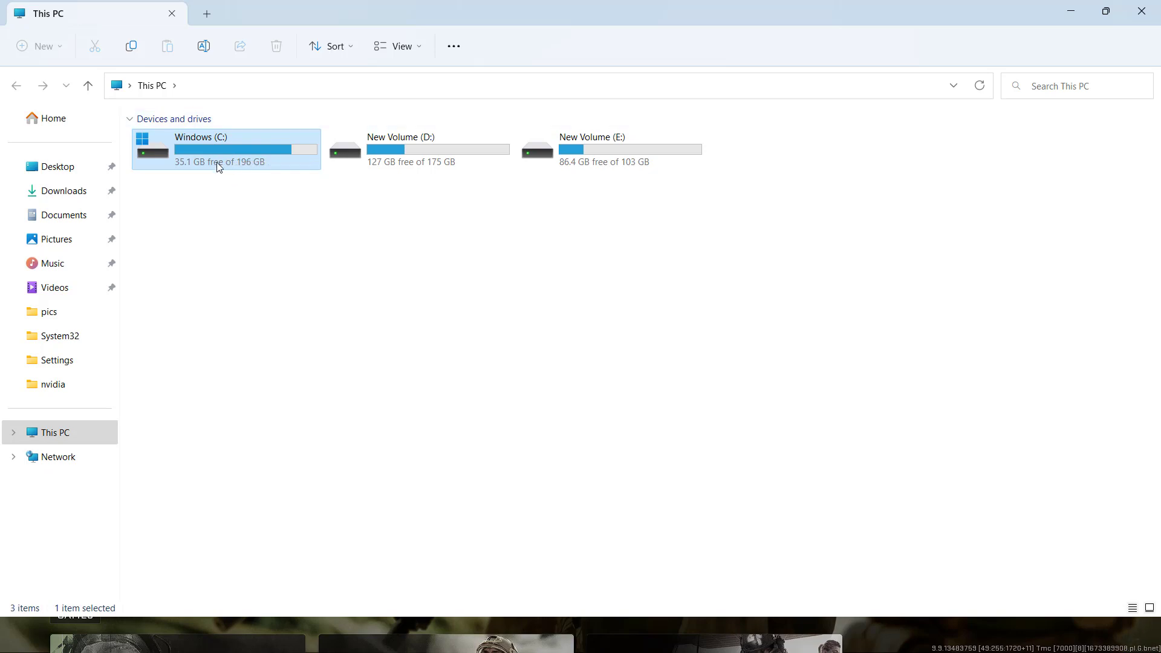
{"action": "left_click", "coordinate": [607, 148]}
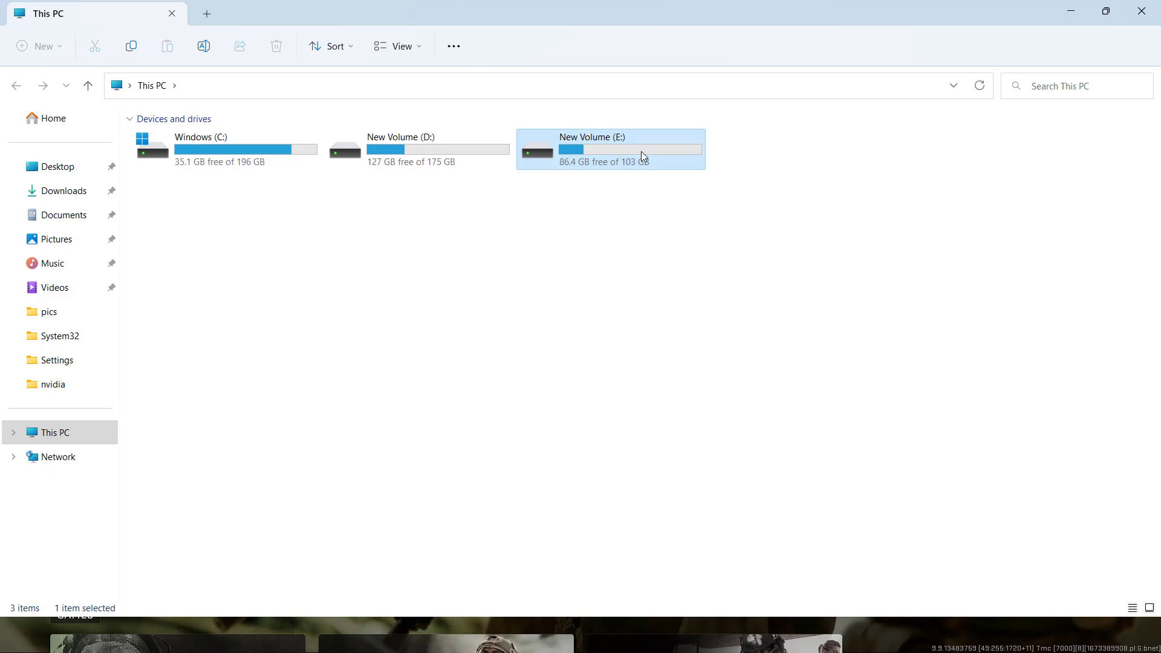
{"action": "mouse_move", "coordinate": [643, 156]}
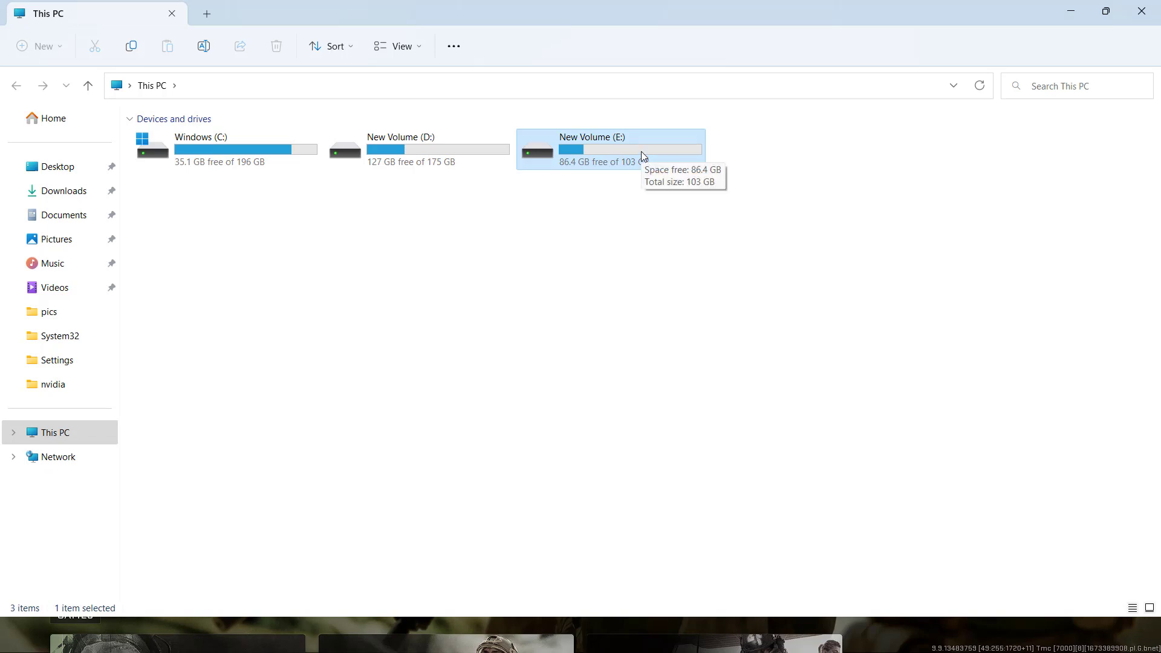
{"action": "mouse_move", "coordinate": [1139, 12]}
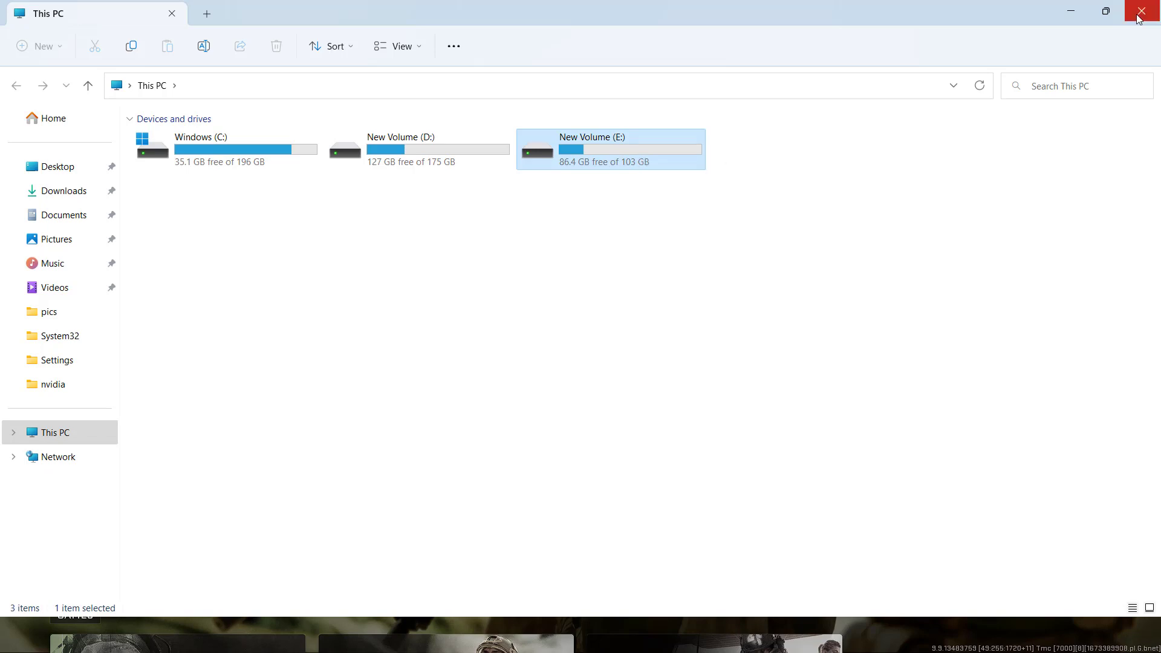
{"action": "mouse_move", "coordinate": [1144, 24]}
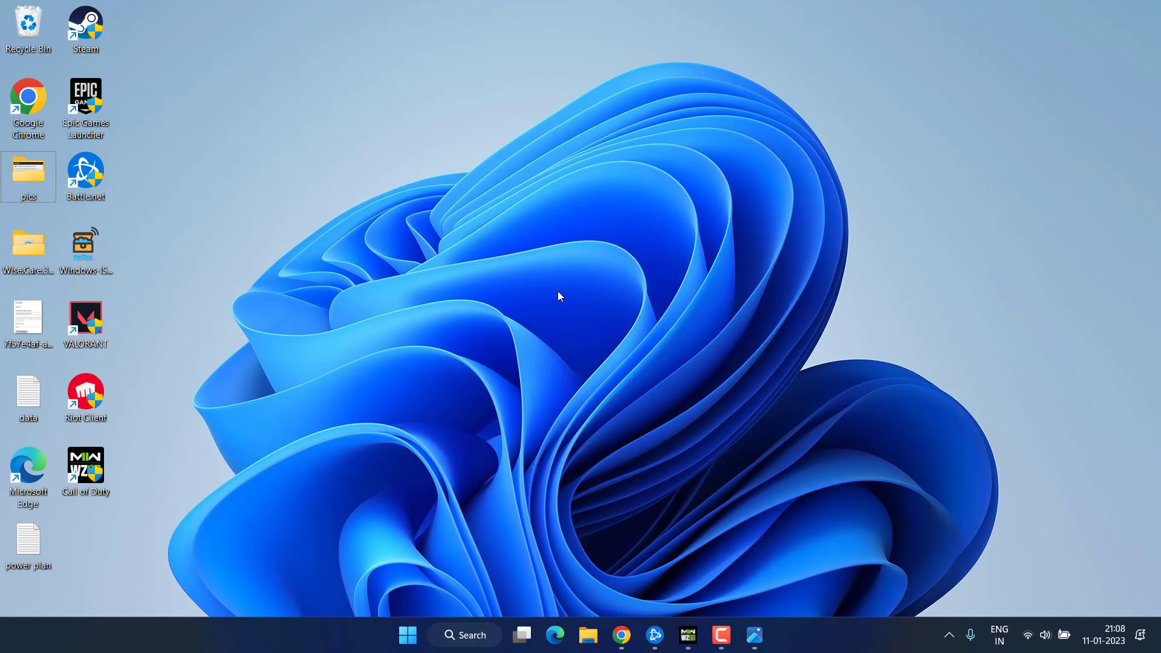
{"action": "mouse_move", "coordinate": [676, 622]}
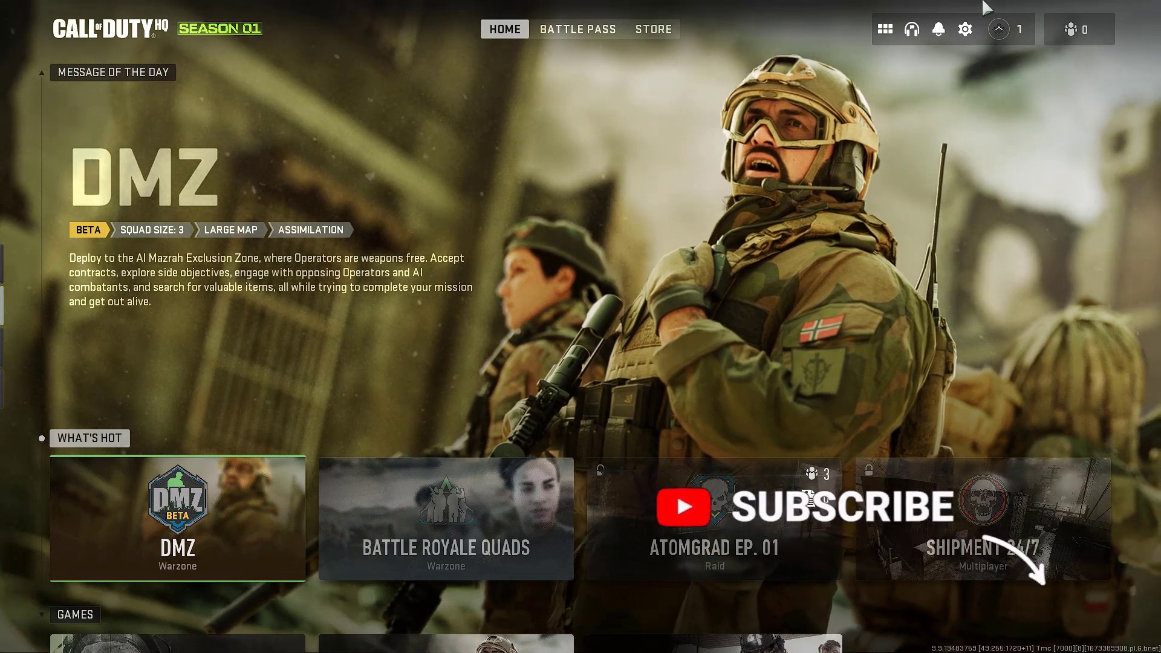
In Interface settings, scroll to Advanced Interface Settings and set Parallax Effects to Off
{"action": "left_click", "coordinate": [965, 29]}
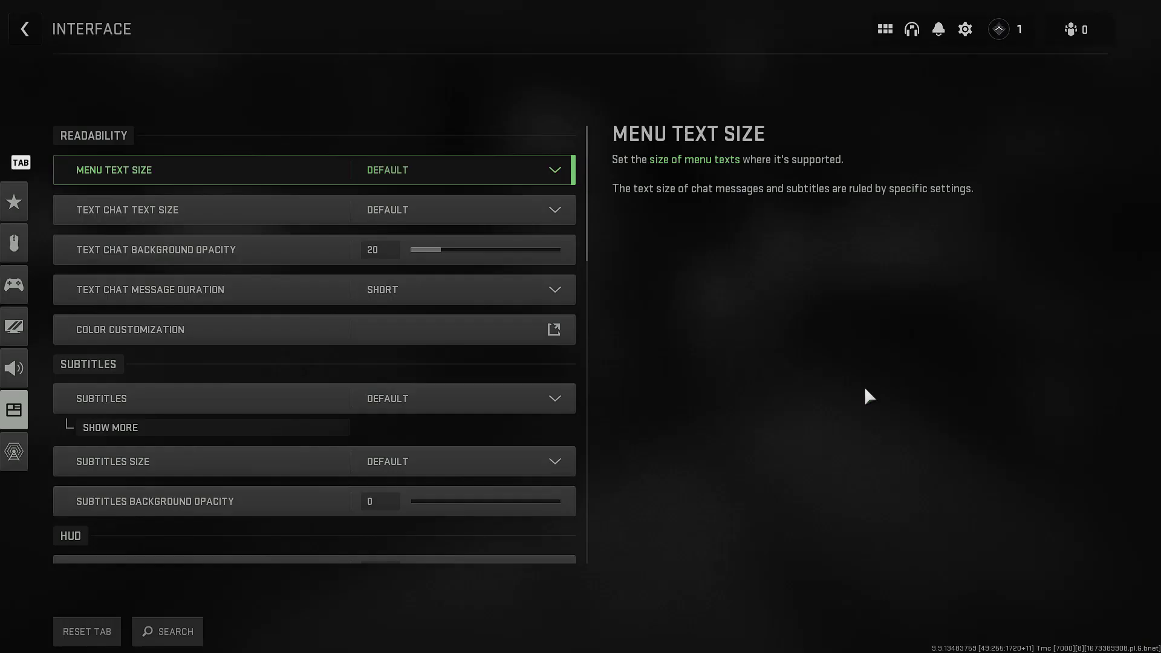
{"action": "scroll", "scroll_direction": "down", "scroll_amount": 3}
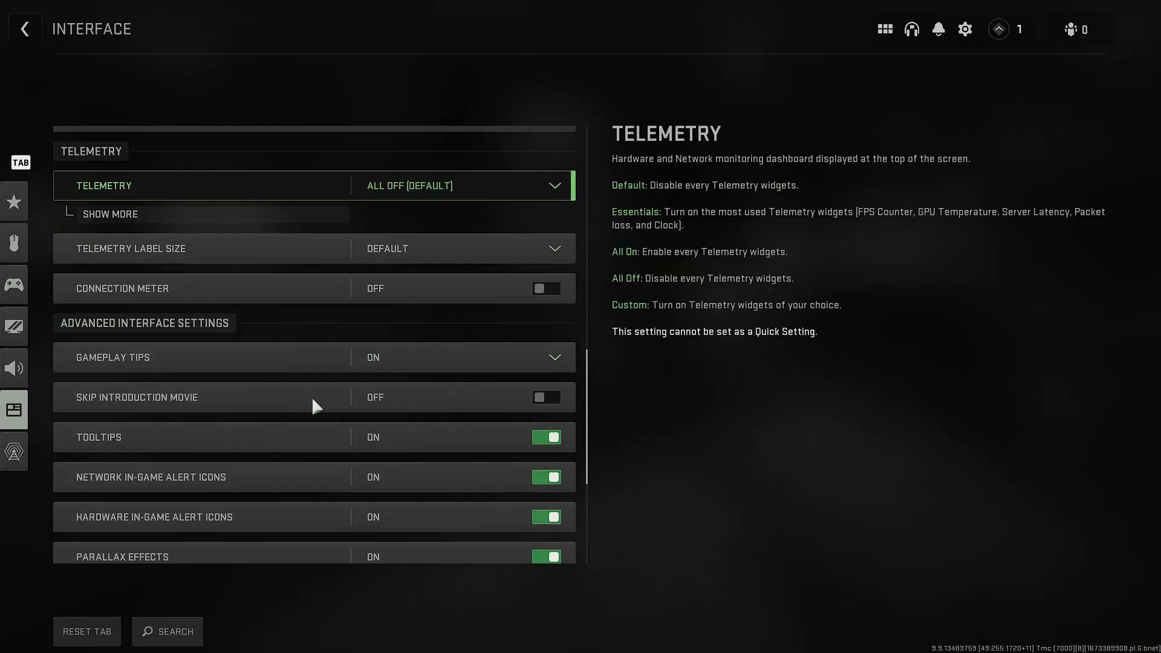
{"action": "scroll", "scroll_direction": "down", "scroll_amount": 3}
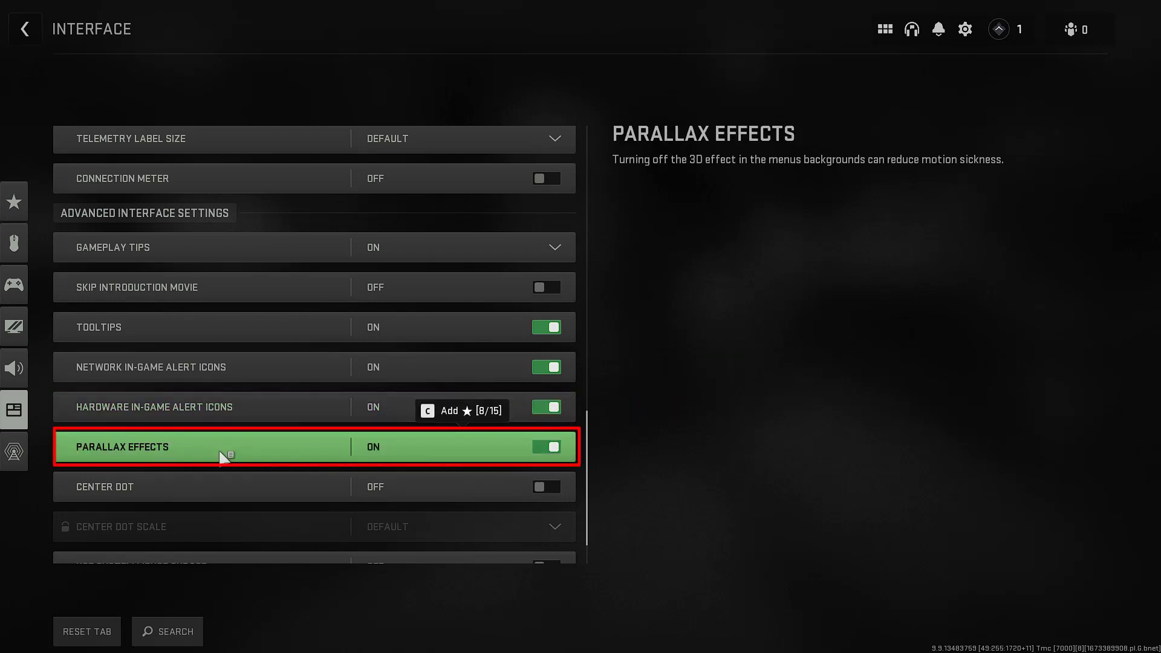
{"action": "left_click", "coordinate": [545, 446]}
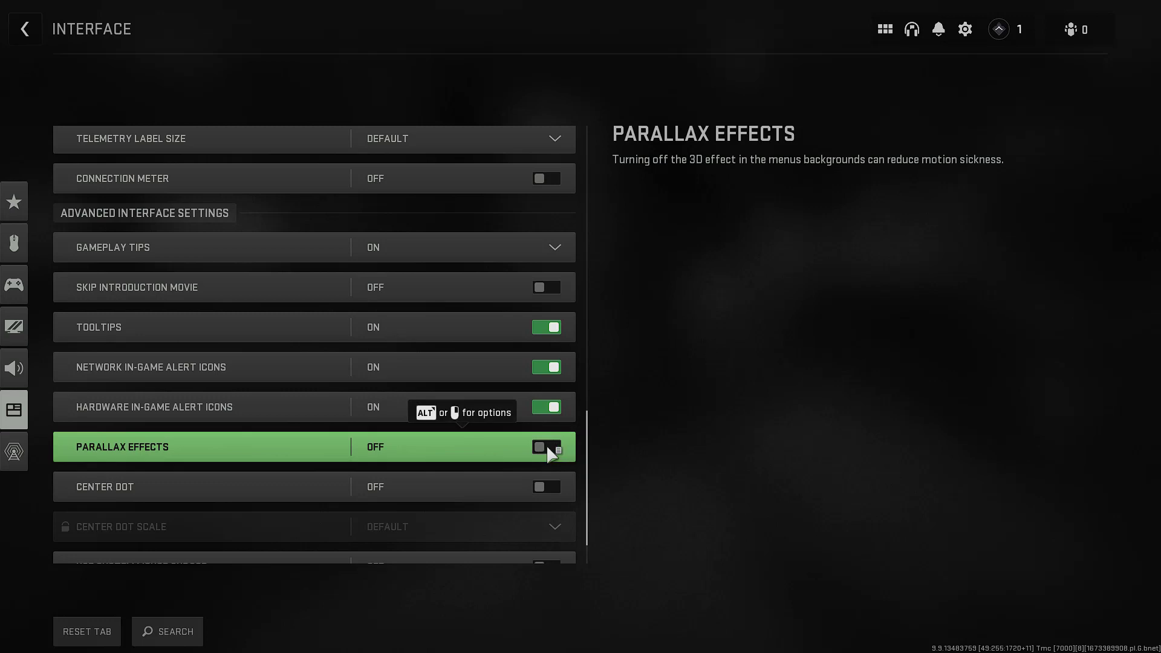
{"action": "left_click", "coordinate": [545, 446]}
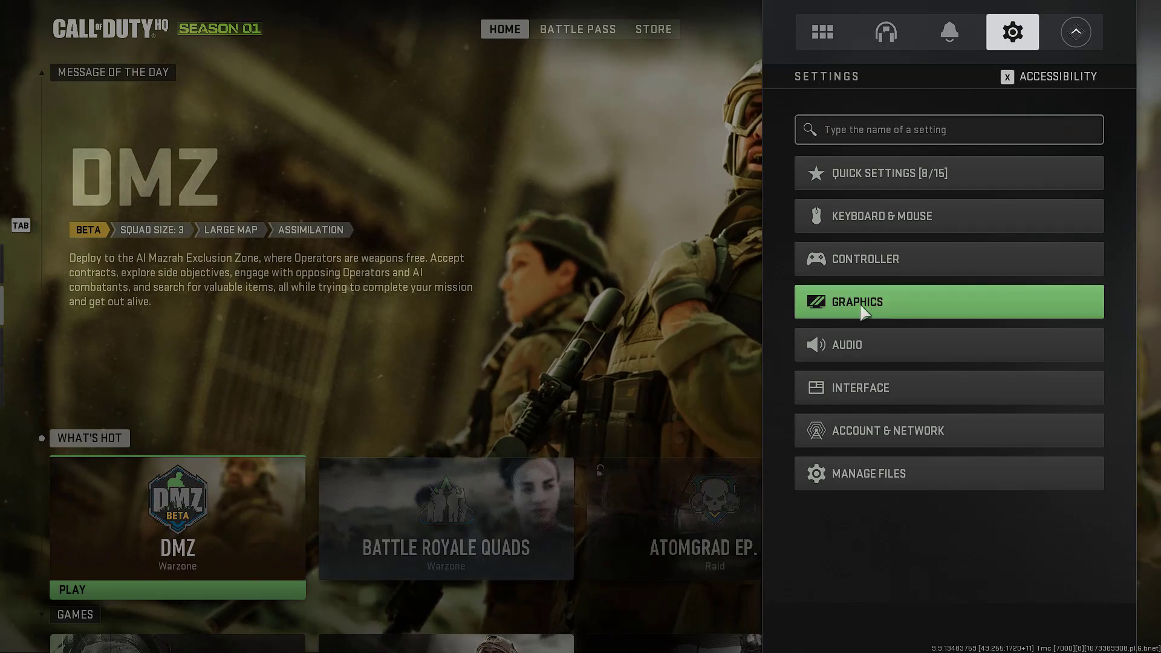
In Graphics > Quality settings, toggle On-Demand Texture Streaming off
{"action": "left_click", "coordinate": [856, 301]}
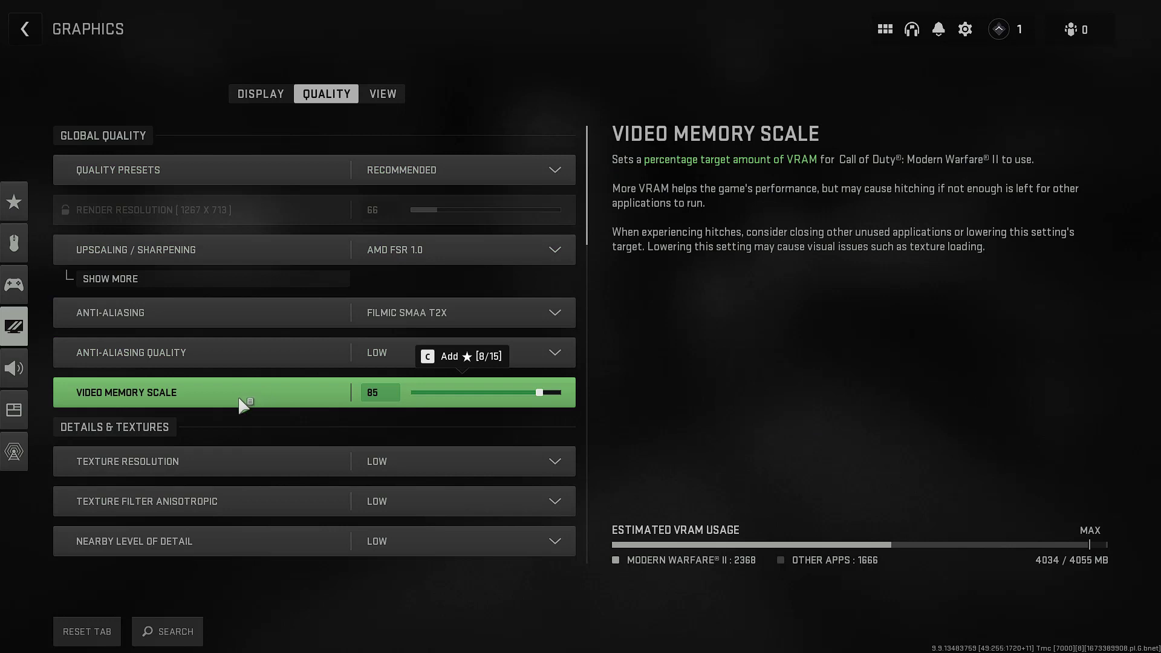
{"action": "scroll", "scroll_direction": "down", "scroll_amount": 3}
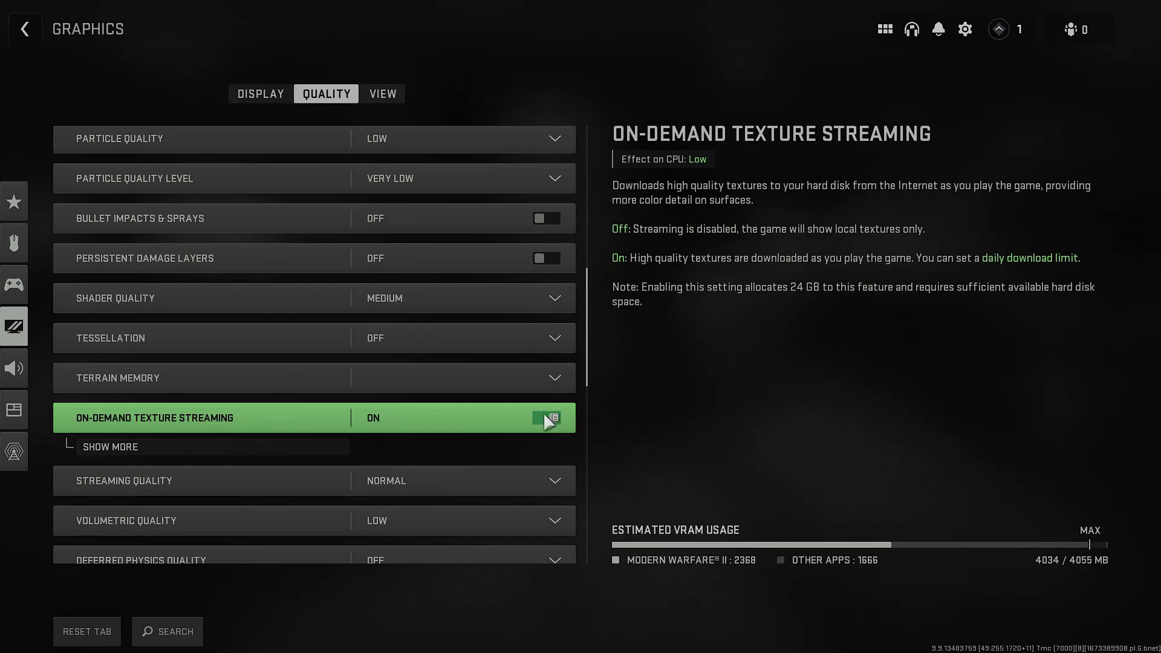
{"action": "left_click", "coordinate": [545, 418]}
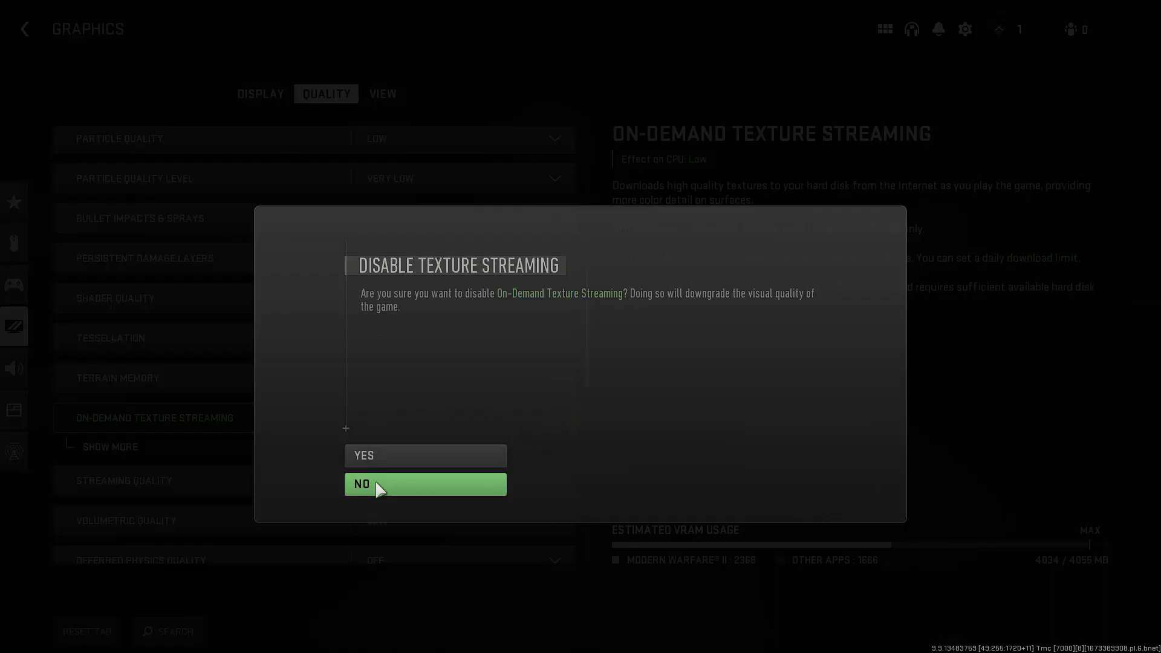